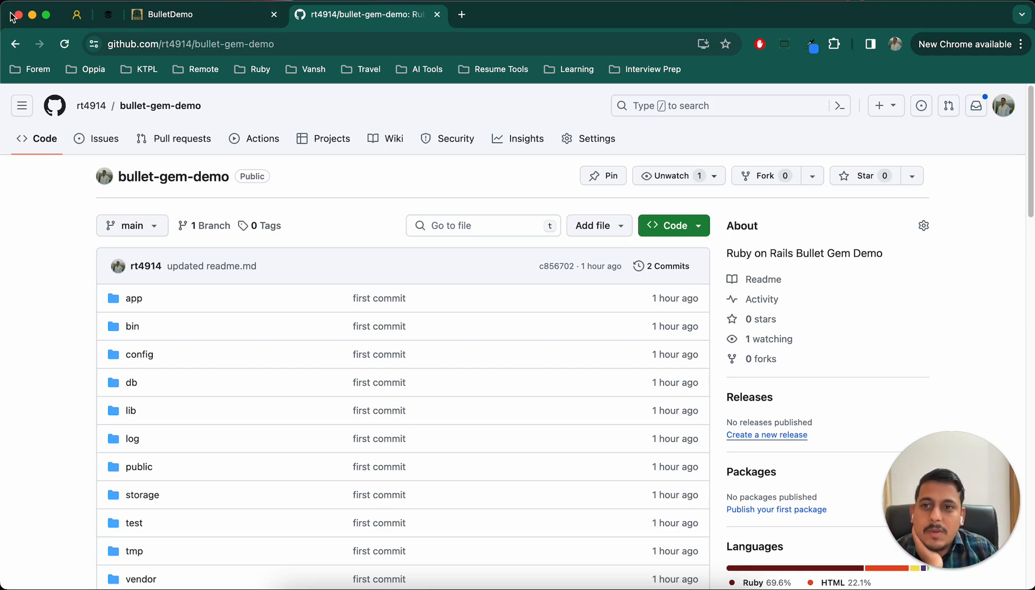
{"action": "mouse_move", "coordinate": [17, 273]}
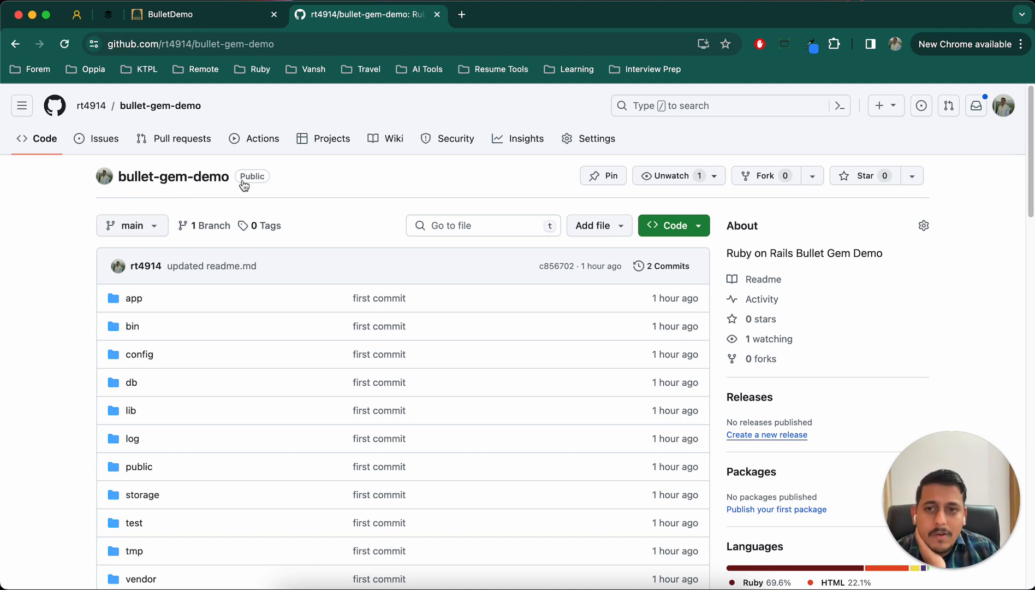
{"action": "mouse_move", "coordinate": [237, 82]}
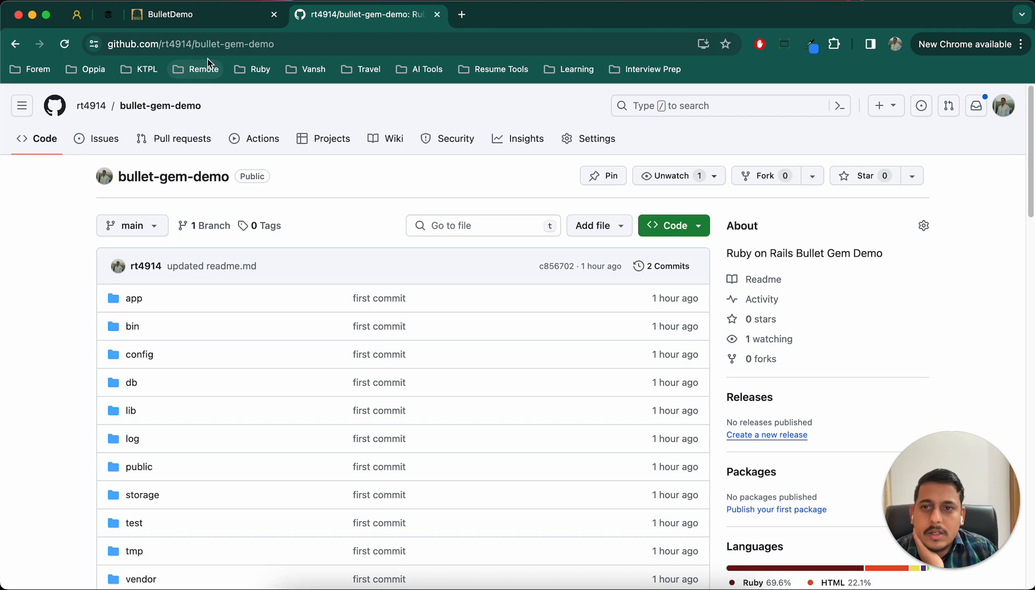
{"action": "mouse_move", "coordinate": [232, 185]}
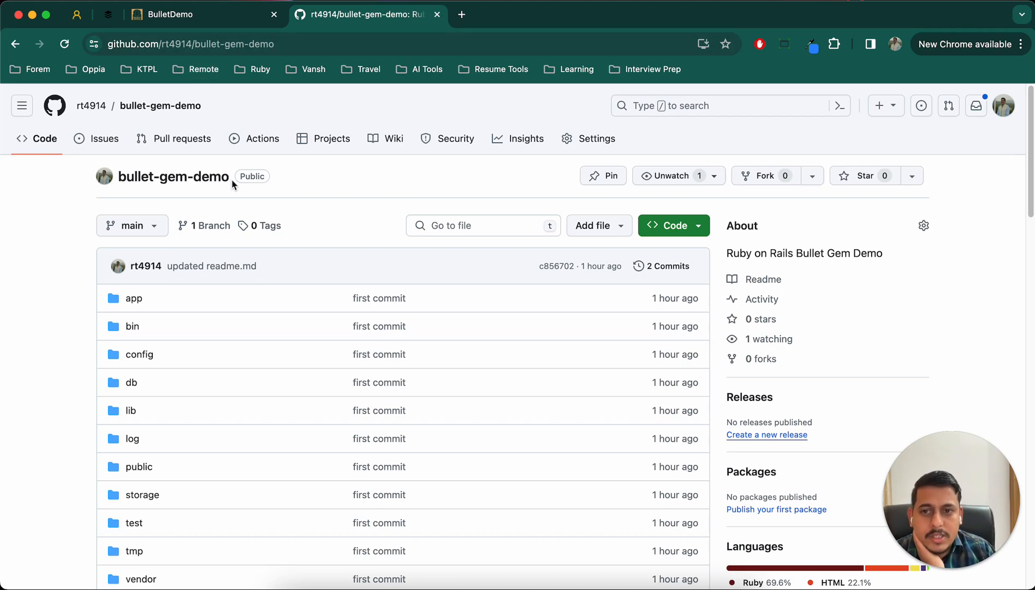
Scroll the 13 TODO search results across 4 files and open home_controller.rb
{"action": "scroll", "scroll_direction": "down", "scroll_amount": 3}
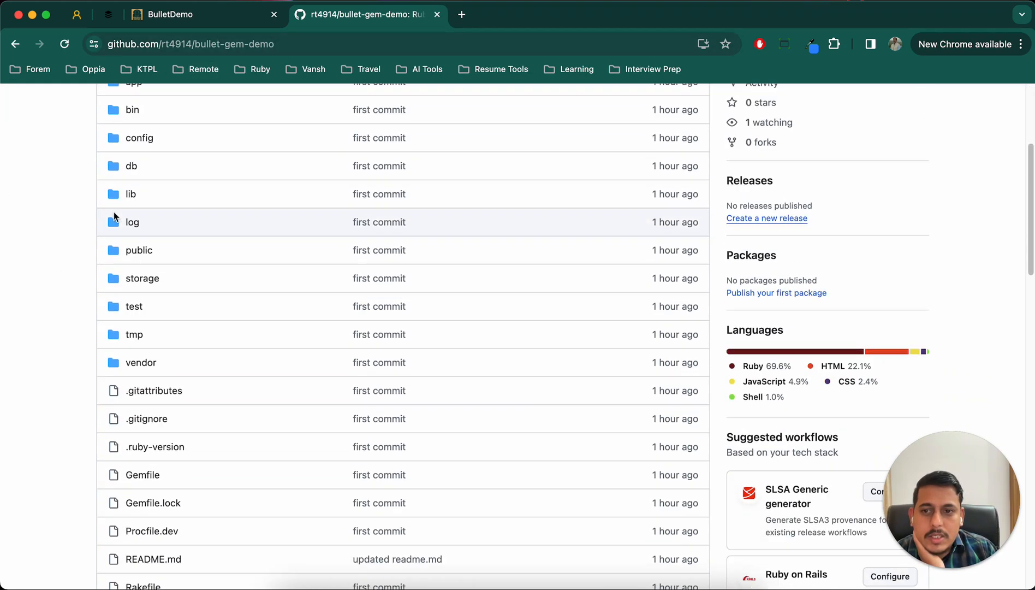
{"action": "scroll", "scroll_direction": "down", "scroll_amount": 3}
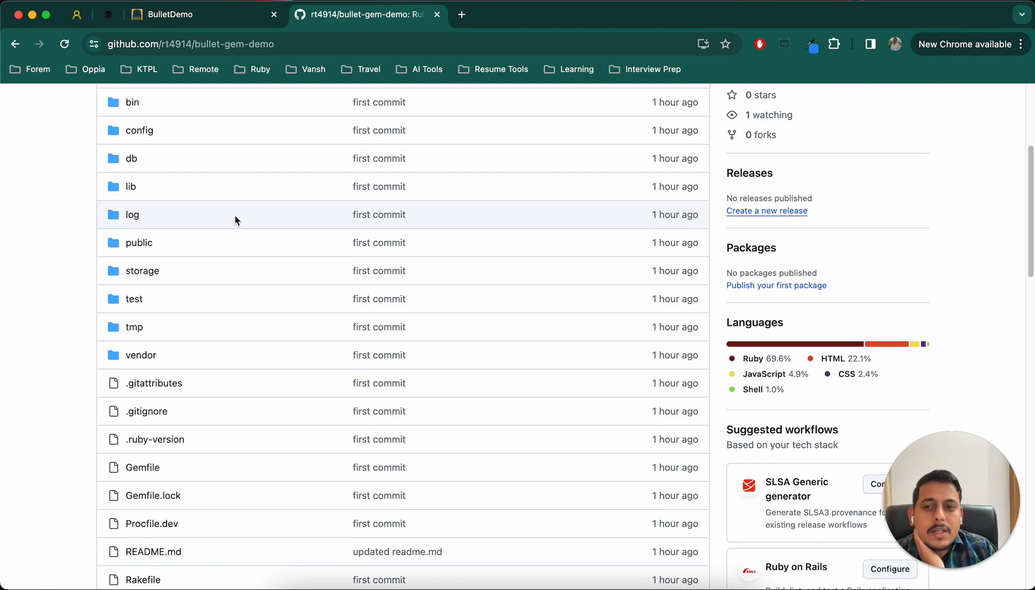
{"action": "mouse_move", "coordinate": [264, 324]}
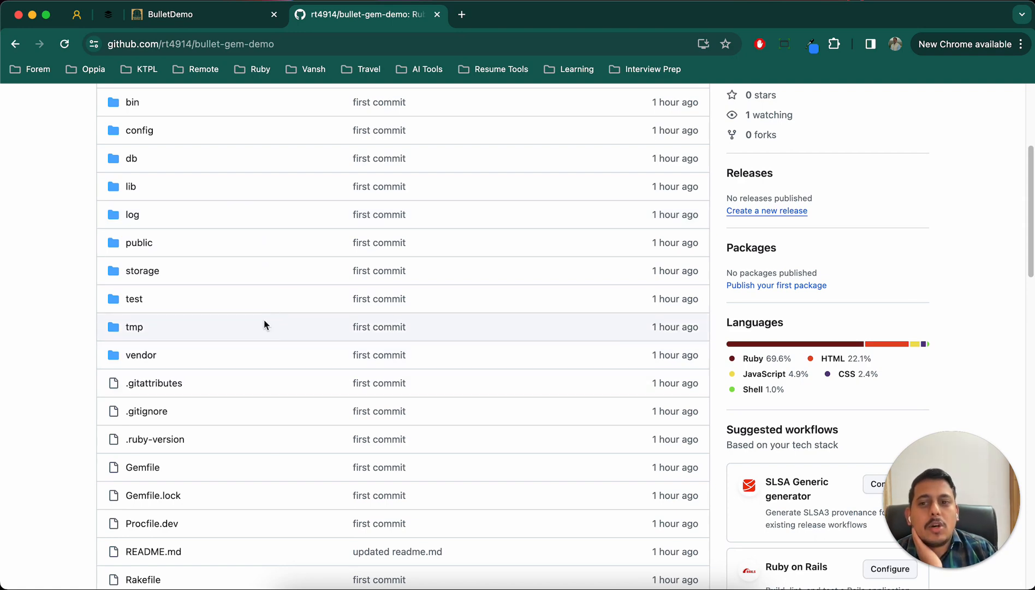
{"action": "scroll", "scroll_direction": "down", "scroll_amount": 3}
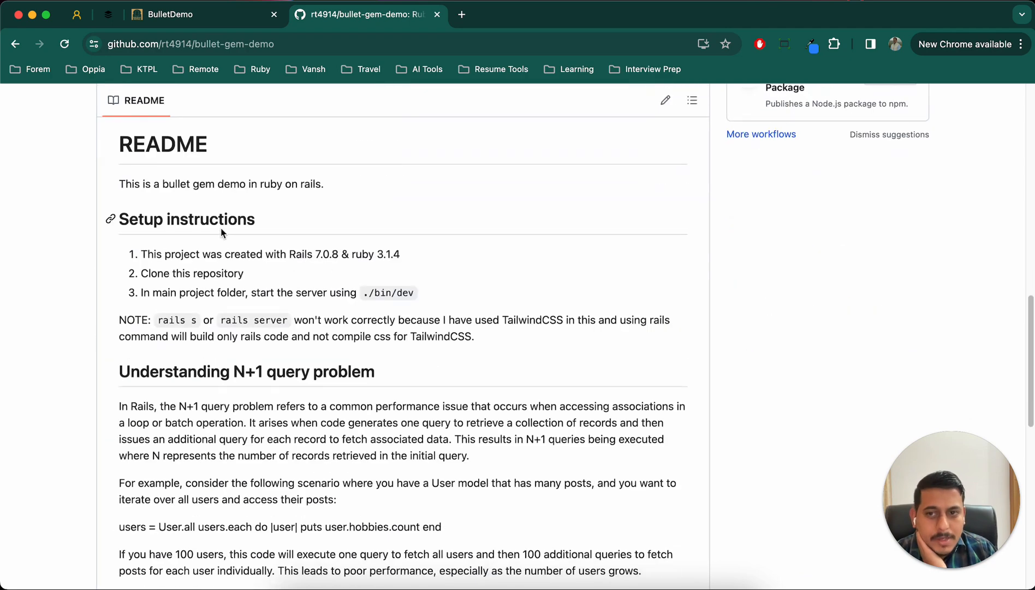
{"action": "scroll", "scroll_direction": "down", "scroll_amount": 3}
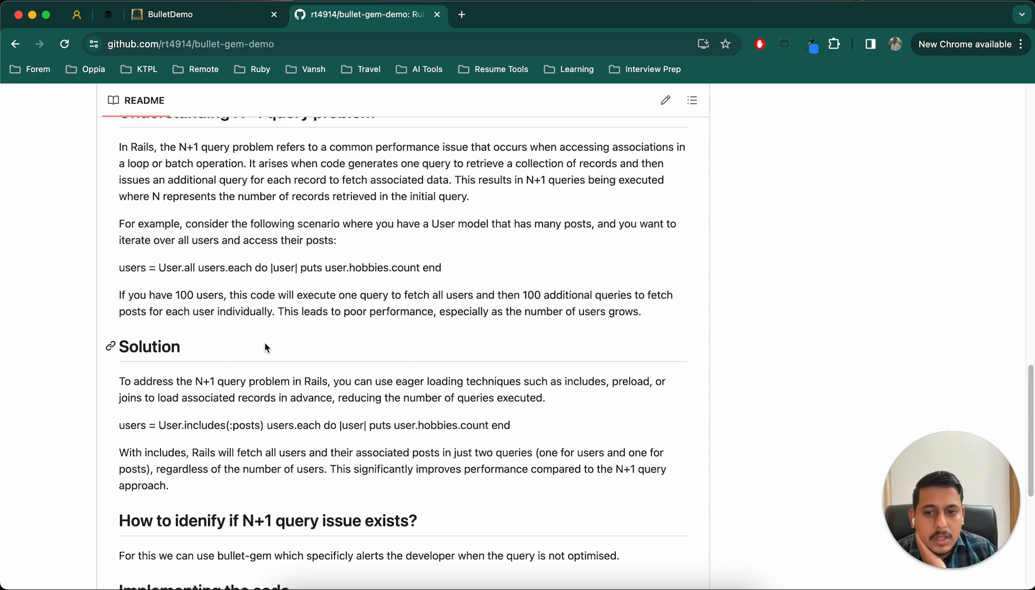
{"action": "scroll", "scroll_direction": "down", "scroll_amount": 3}
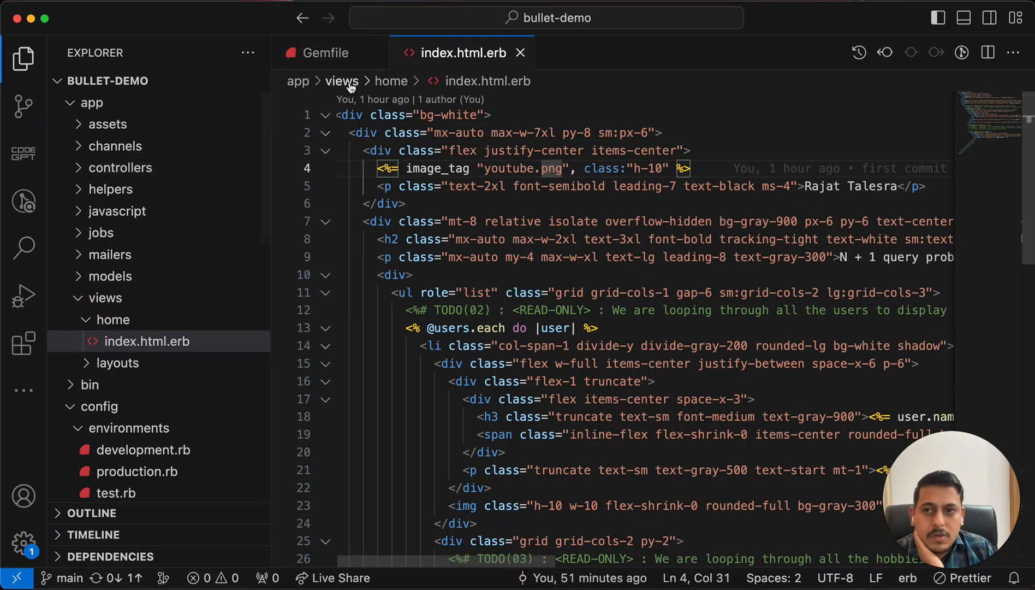
{"action": "left_click", "coordinate": [23, 248]}
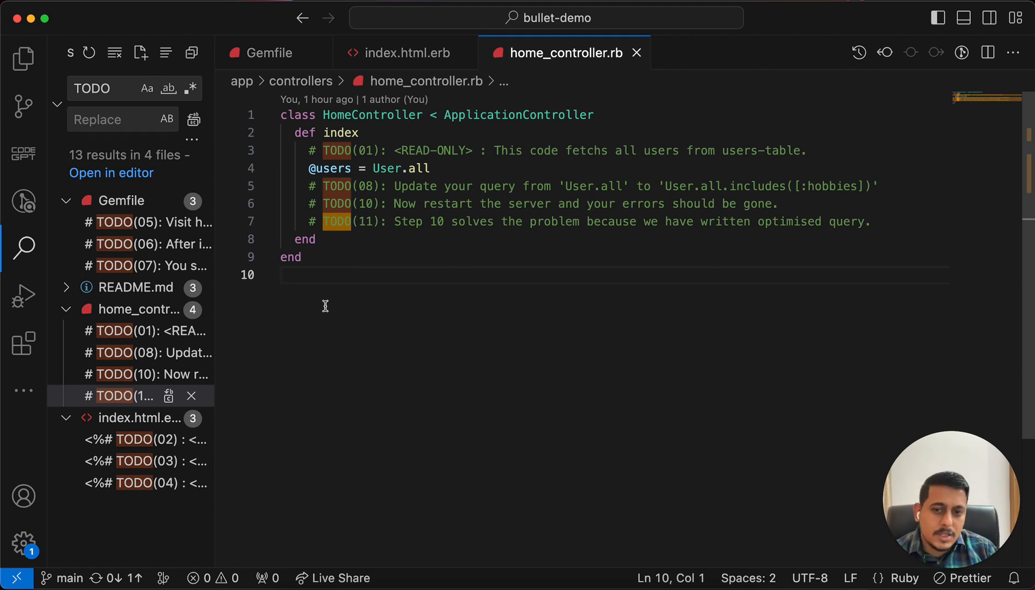
{"action": "mouse_move", "coordinate": [449, 235]}
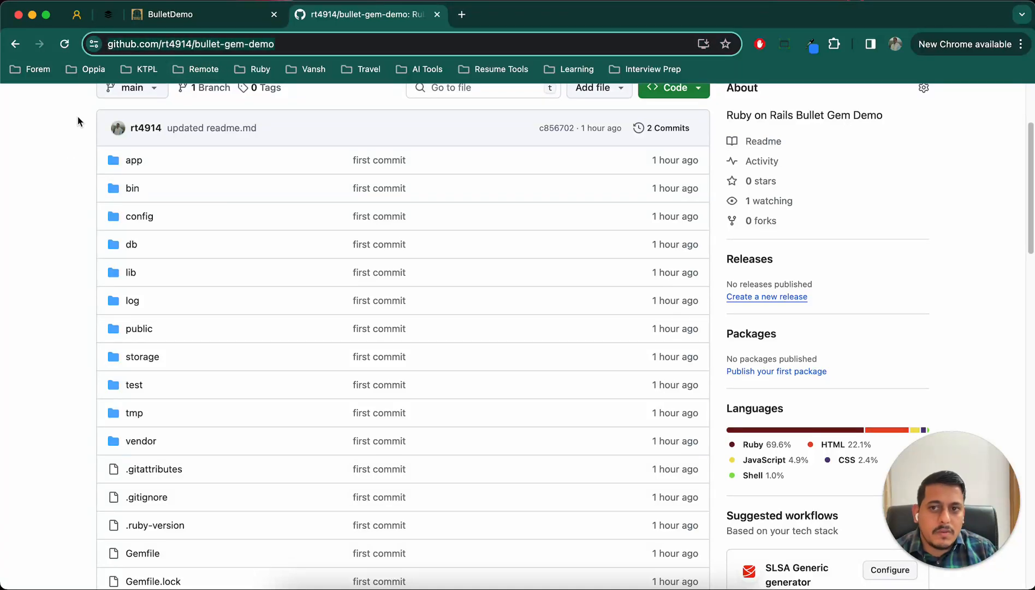
Scroll the GitHub README to the setup instructions, then return to home_controller.rb
{"action": "left_click", "coordinate": [192, 44]}
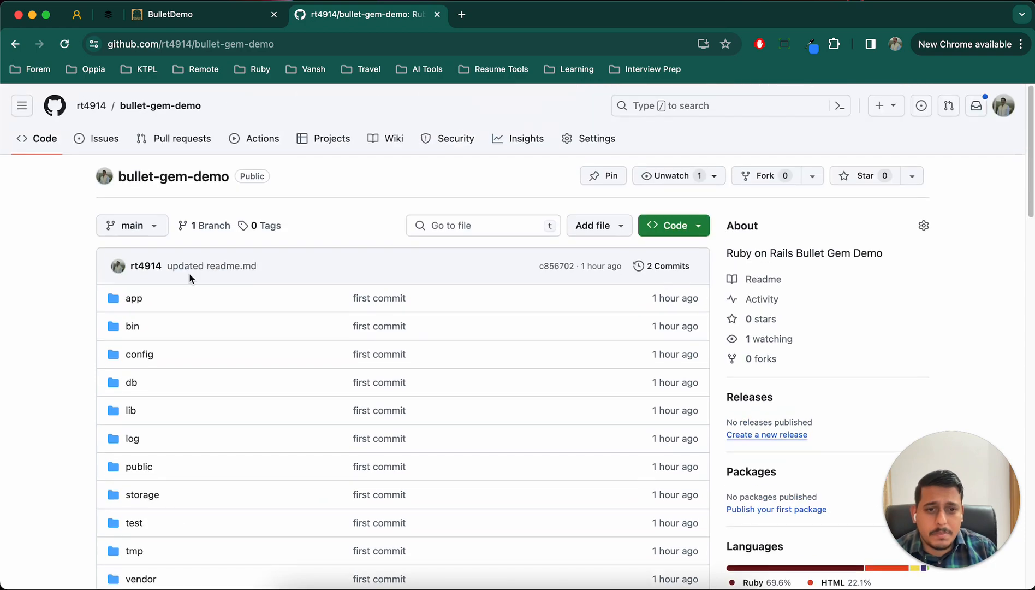
{"action": "scroll", "scroll_direction": "down", "scroll_amount": 3}
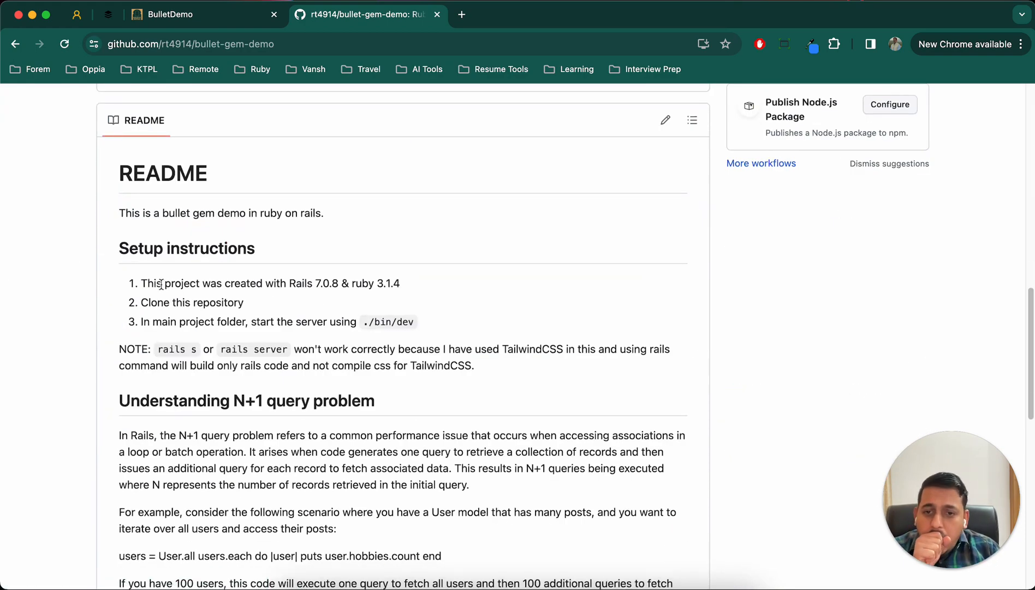
{"action": "scroll", "scroll_direction": "down", "scroll_amount": 3}
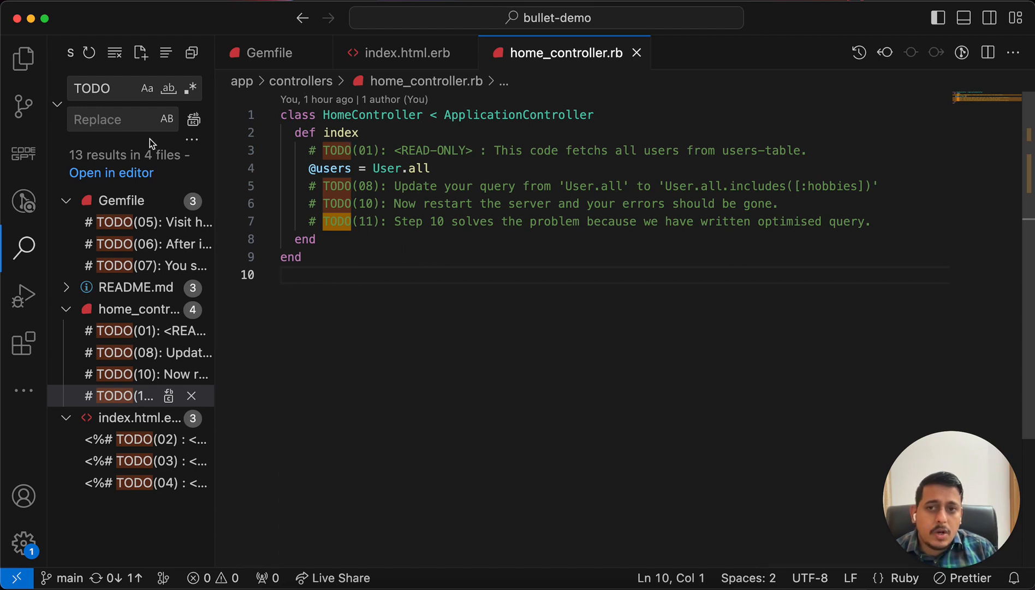
{"action": "mouse_move", "coordinate": [527, 72]}
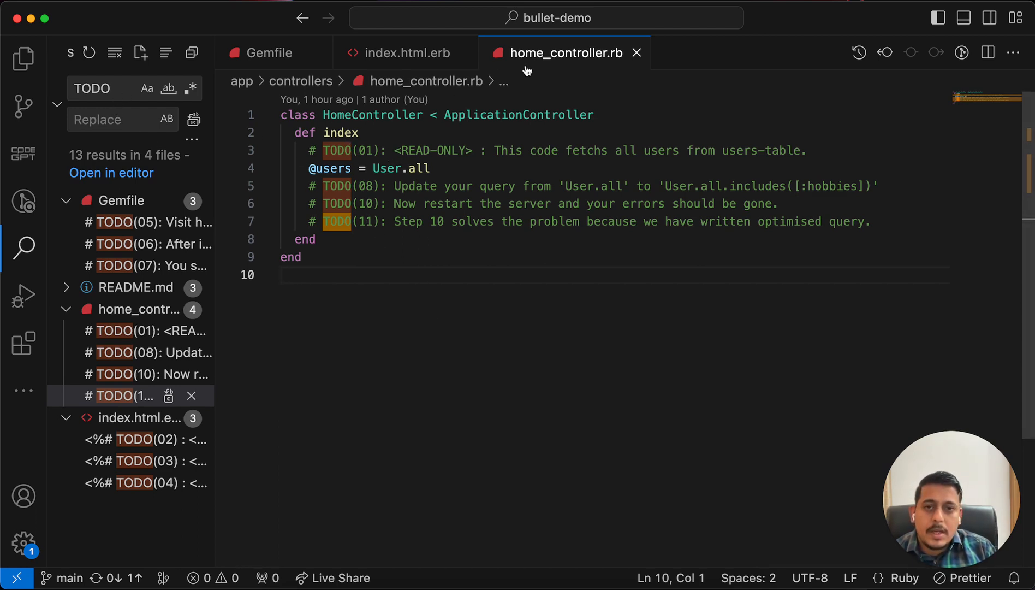
{"action": "left_click", "coordinate": [514, 204]}
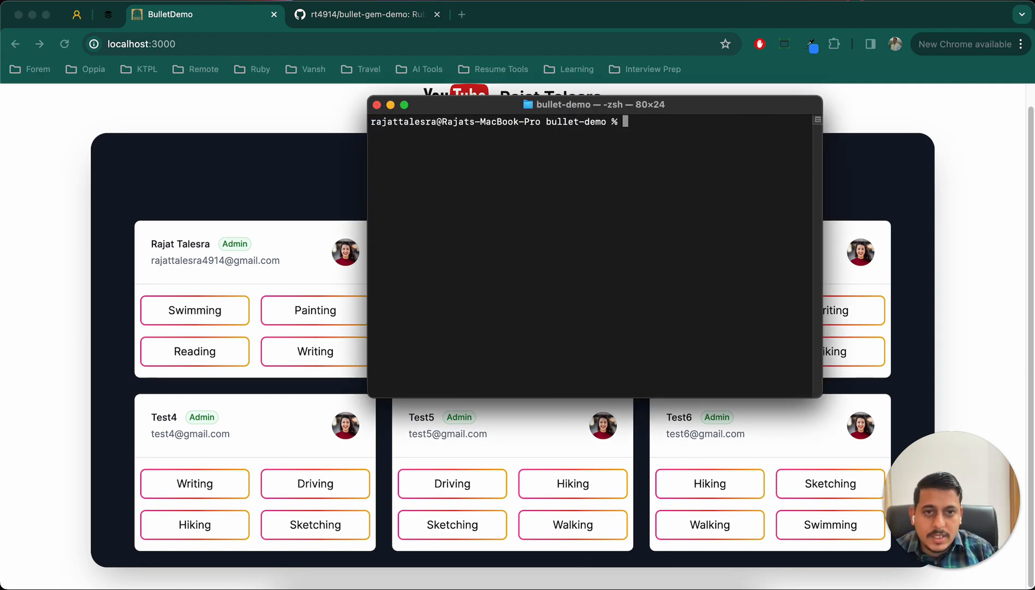
Start the server with bin/dev and scroll the user cards at localhost:3000
{"action": "type", "text": "bin/r"}
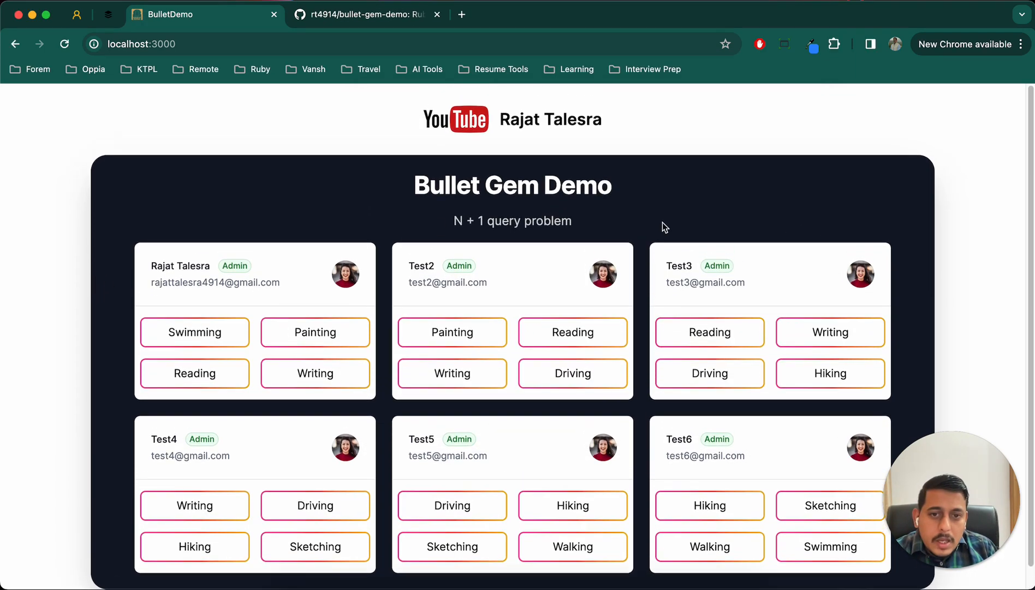
{"action": "mouse_move", "coordinate": [148, 117]}
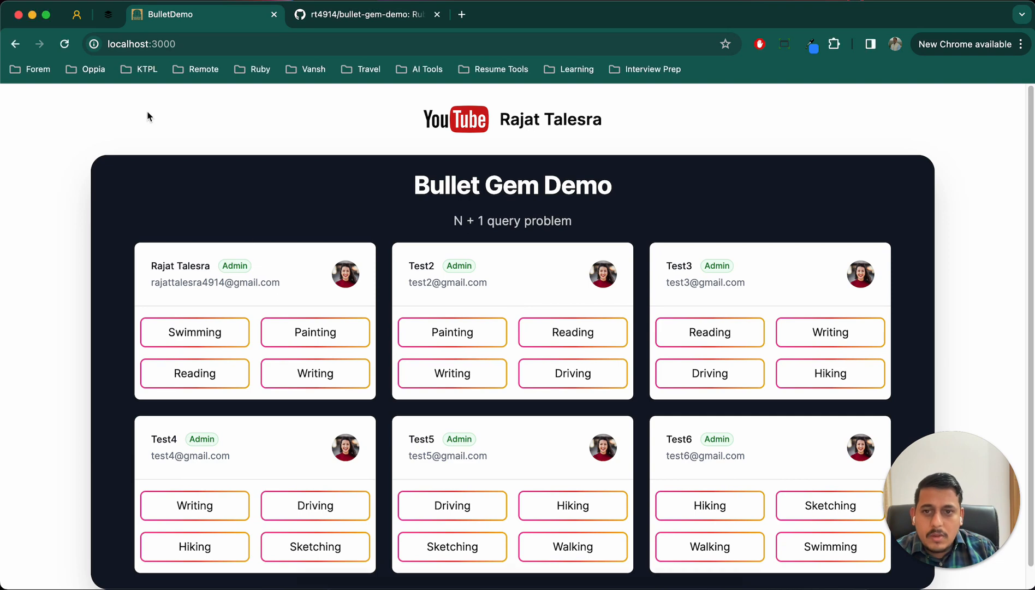
{"action": "scroll", "scroll_direction": "down", "scroll_amount": 3}
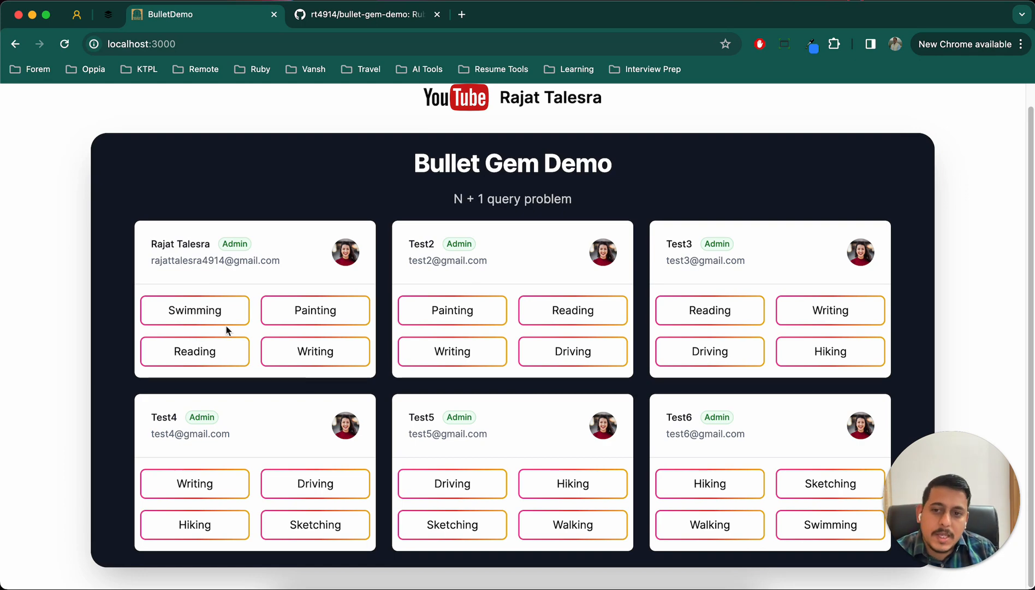
{"action": "mouse_move", "coordinate": [664, 352]}
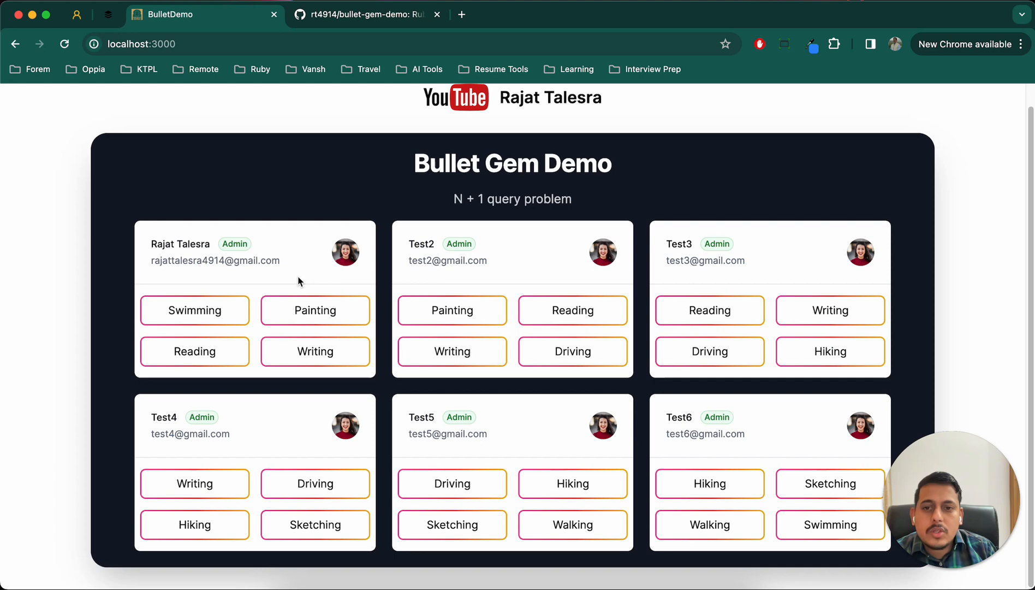
{"action": "mouse_move", "coordinate": [10, 287]}
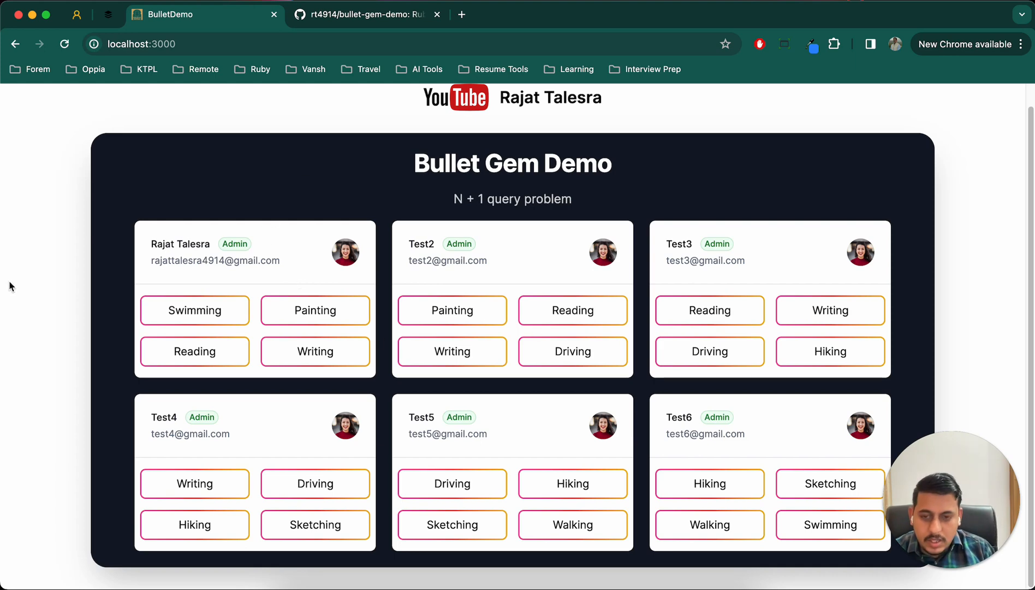
{"action": "scroll", "scroll_direction": "down", "scroll_amount": 3}
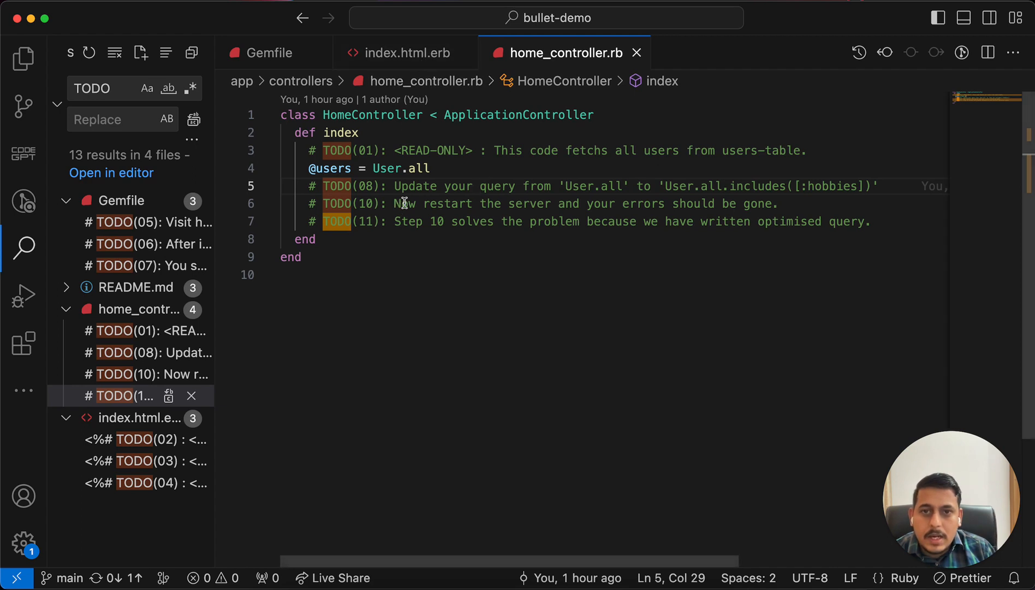
Review User.all in the controller, then select user.hobbies in index.html.erb's loop
{"action": "left_click_drag", "start_coordinate": [307, 168], "coordinate": [429, 167]}
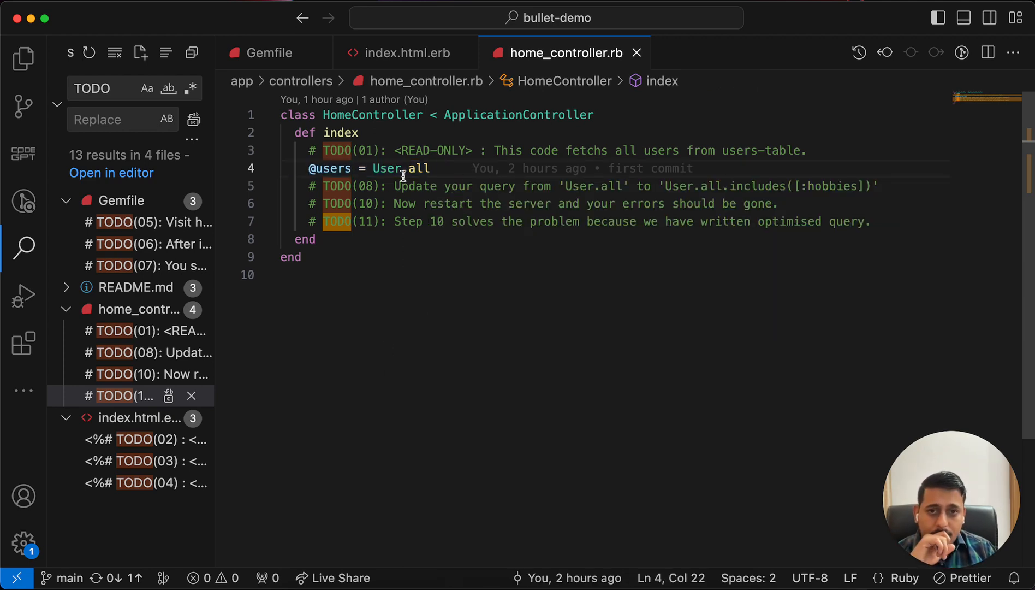
{"action": "mouse_move", "coordinate": [470, 348]}
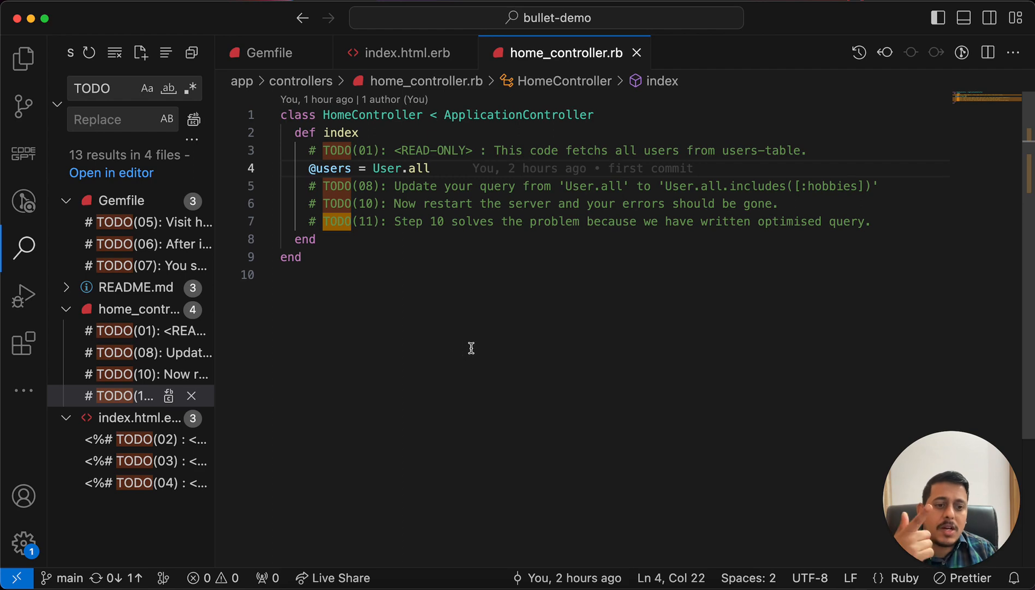
{"action": "mouse_move", "coordinate": [473, 344]}
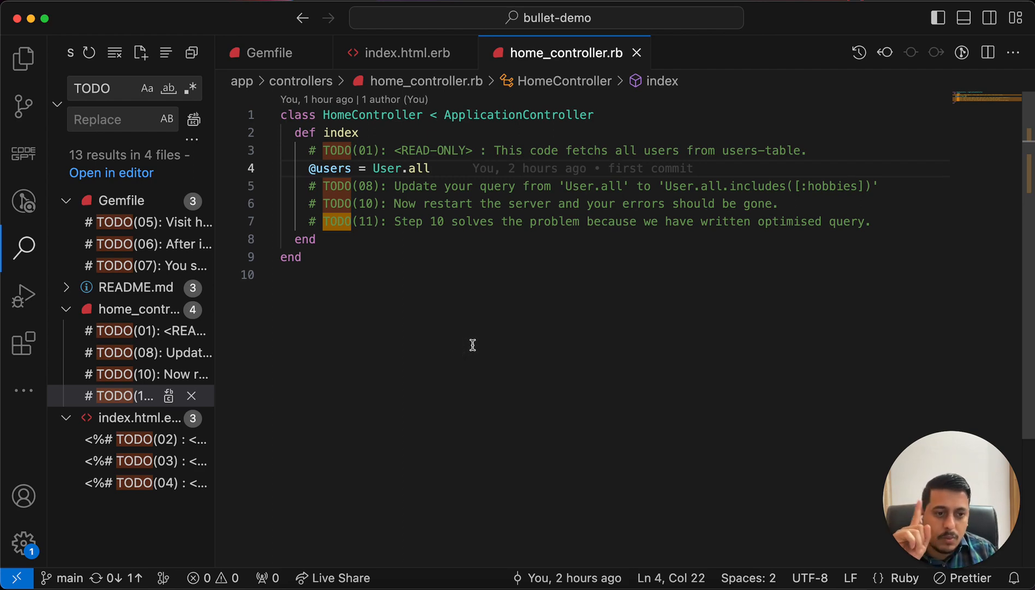
{"action": "left_click", "coordinate": [406, 53]}
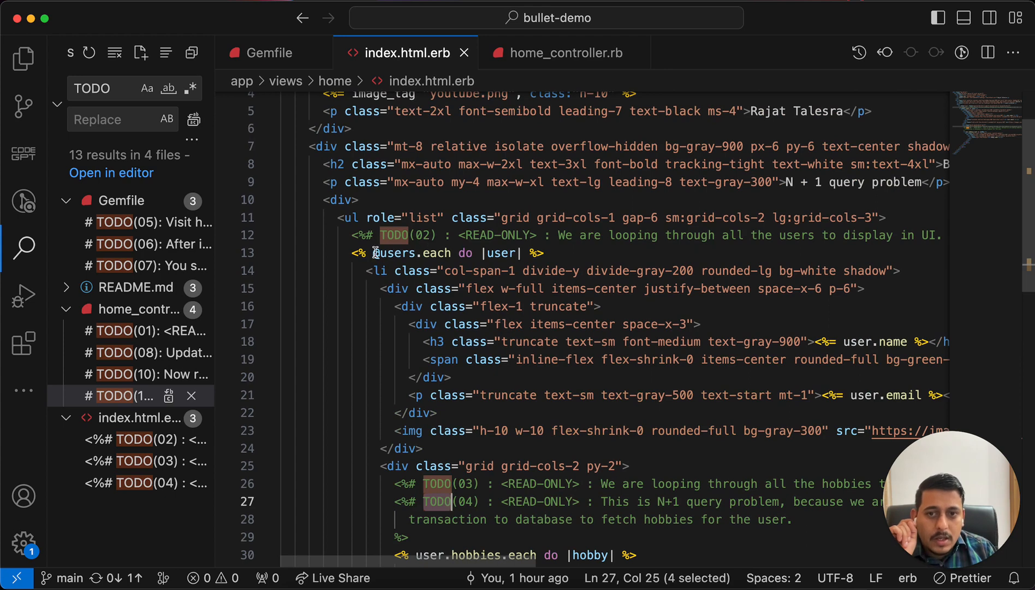
{"action": "left_click", "coordinate": [565, 53]}
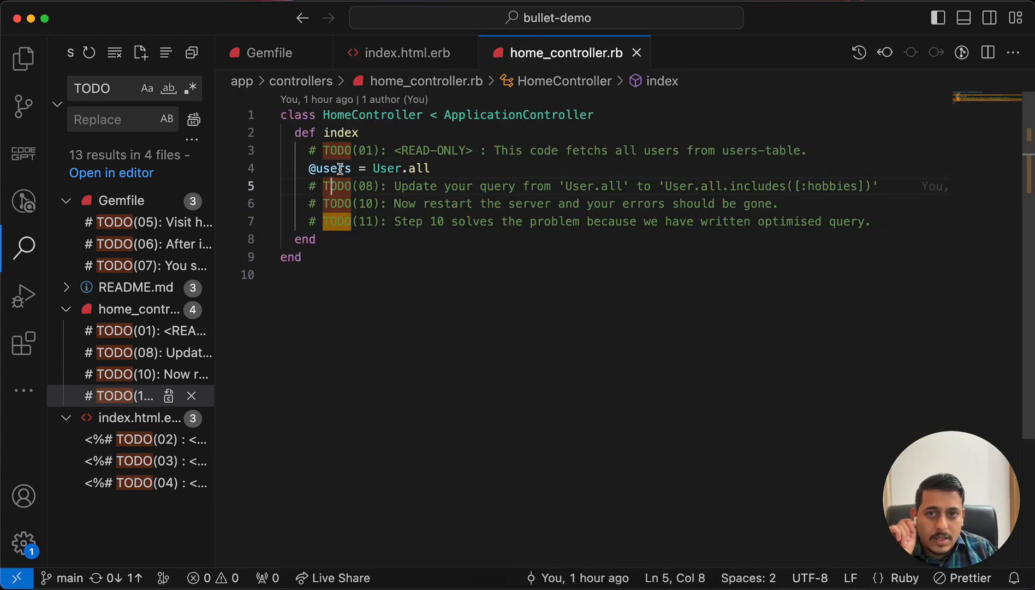
{"action": "left_click", "coordinate": [405, 53]}
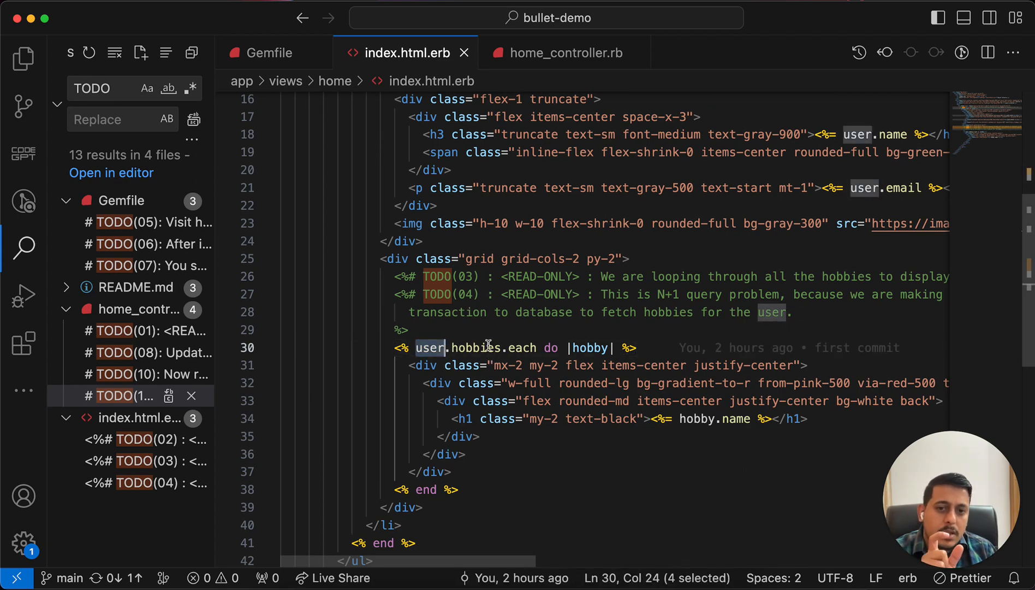
{"action": "double_click", "coordinate": [474, 347]}
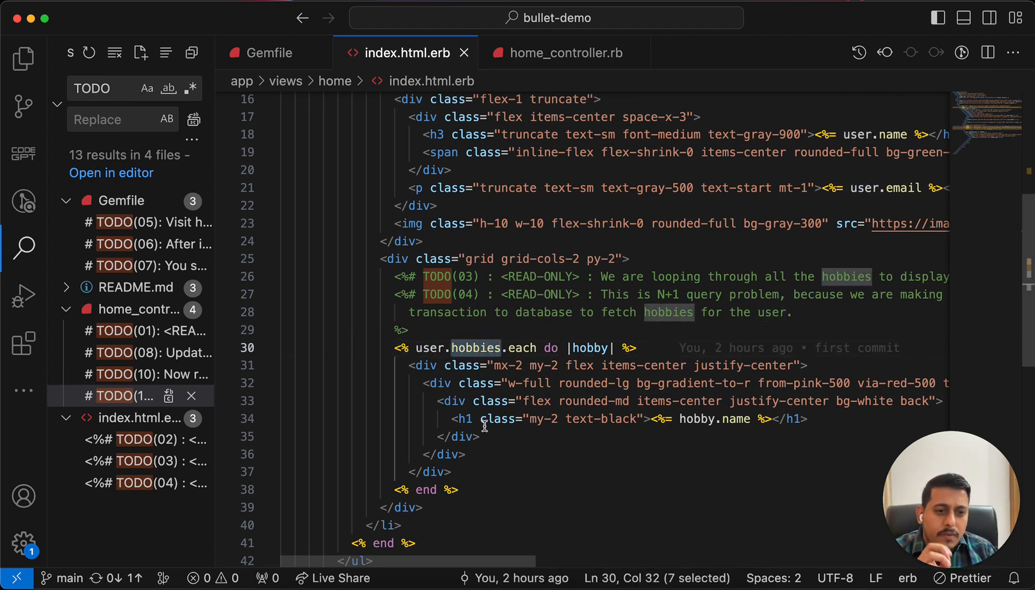
{"action": "mouse_move", "coordinate": [595, 441]}
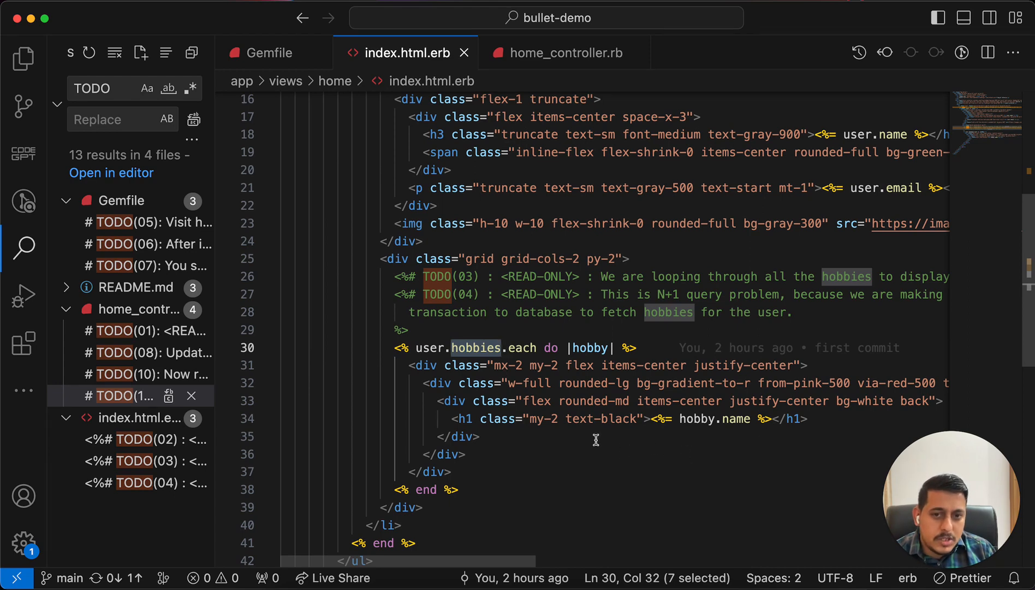
{"action": "double_click", "coordinate": [476, 347]}
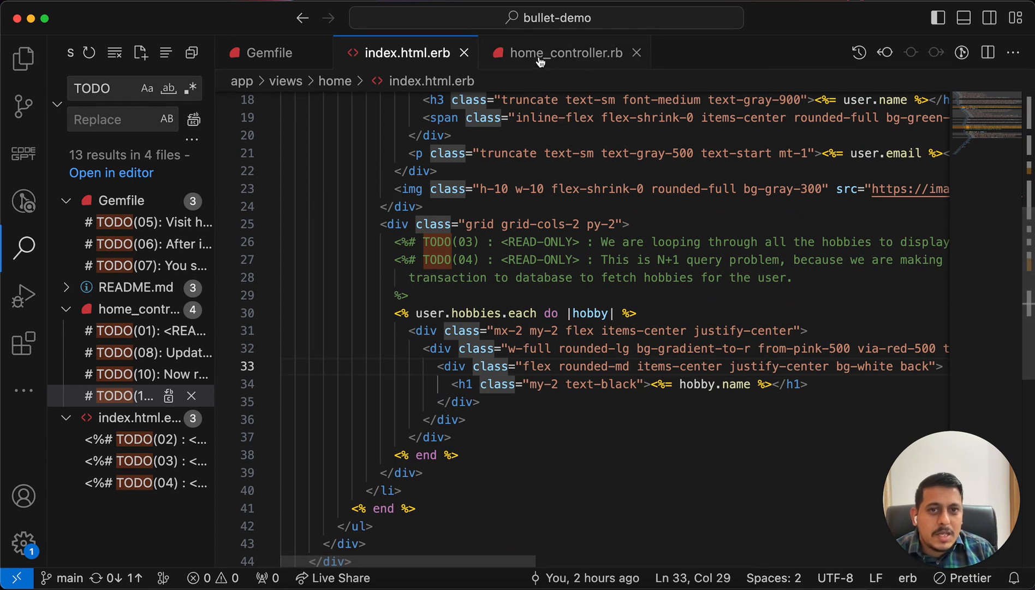
{"action": "left_click", "coordinate": [566, 53]}
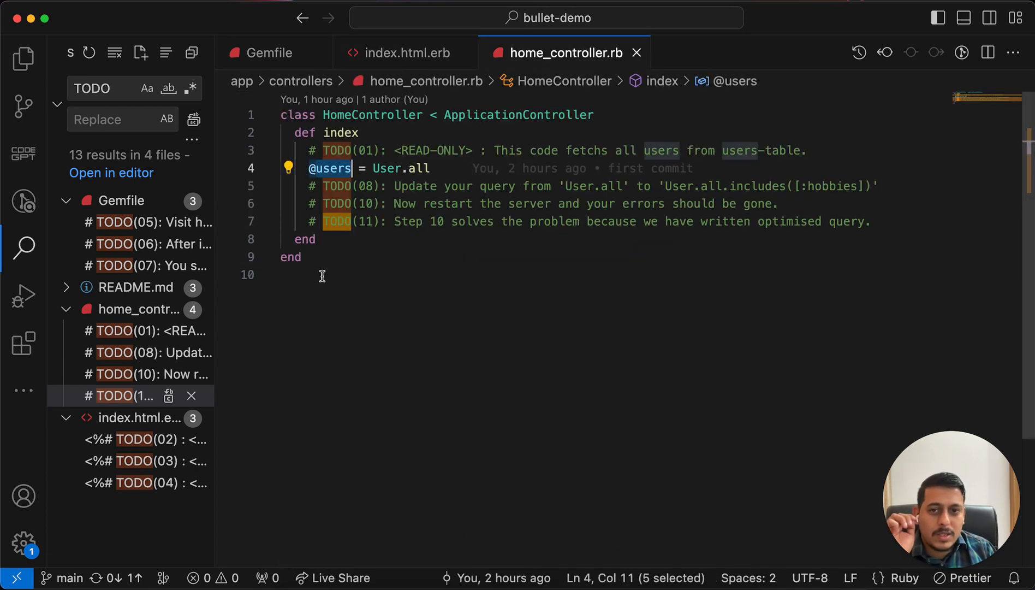
{"action": "left_click", "coordinate": [405, 53]}
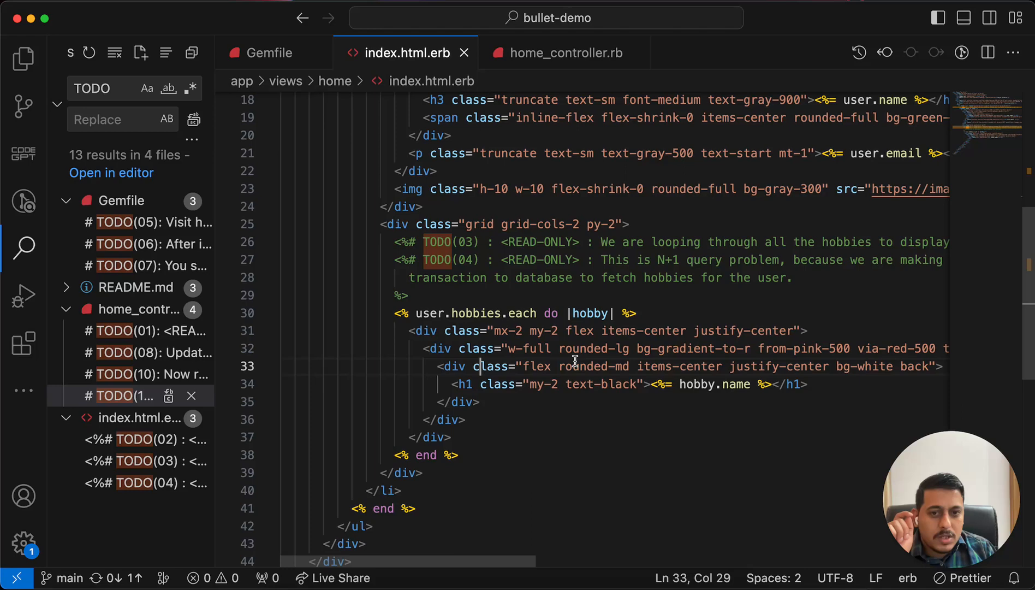
{"action": "left_click", "coordinate": [397, 312]}
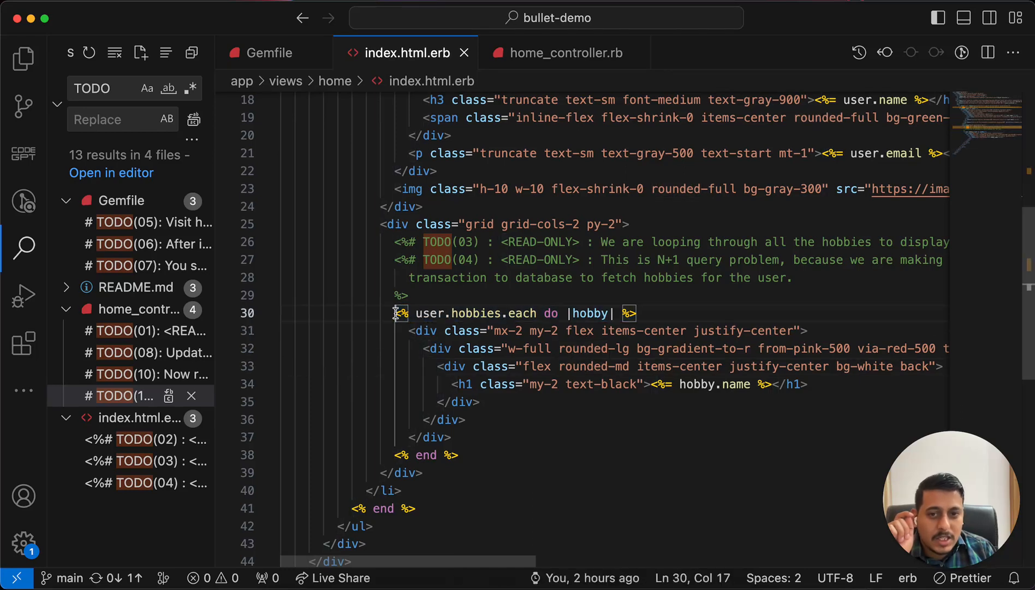
{"action": "left_click_drag", "start_coordinate": [396, 312], "coordinate": [457, 455]}
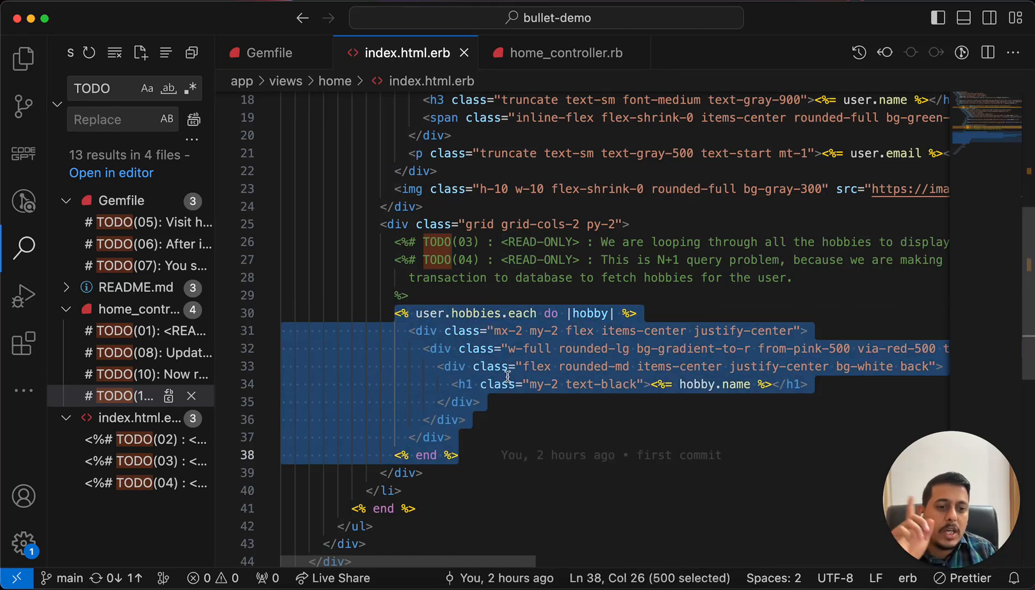
{"action": "left_click", "coordinate": [515, 455]}
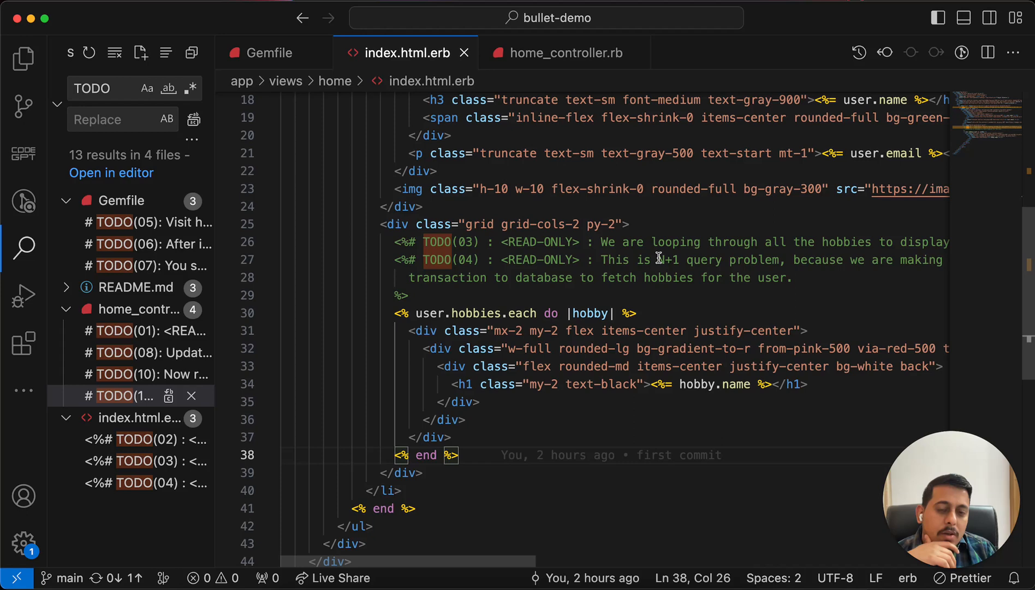
{"action": "double_click", "coordinate": [667, 260]}
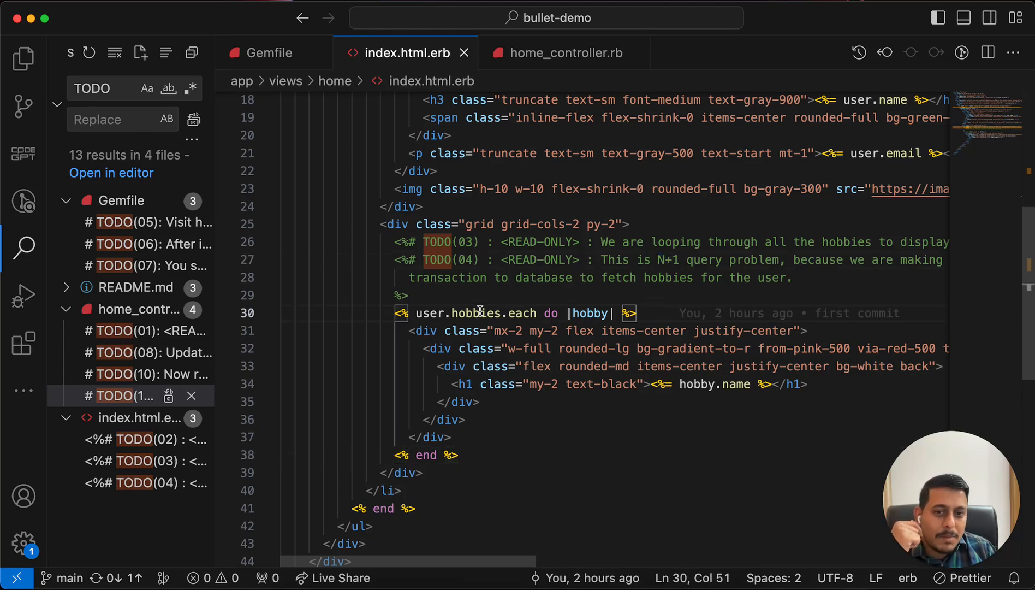
{"action": "double_click", "coordinate": [474, 313]}
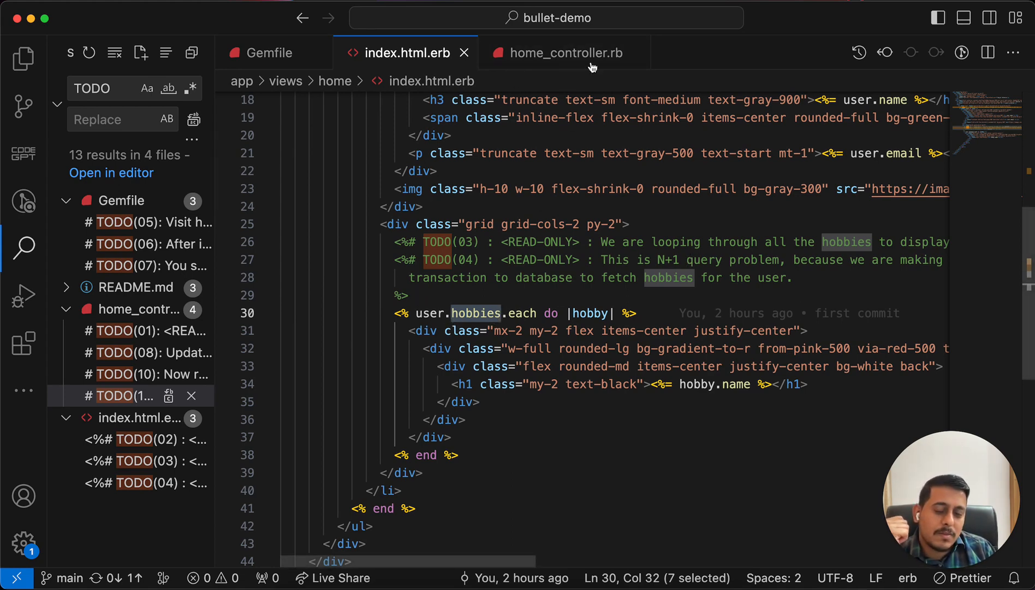
{"action": "left_click", "coordinate": [565, 53]}
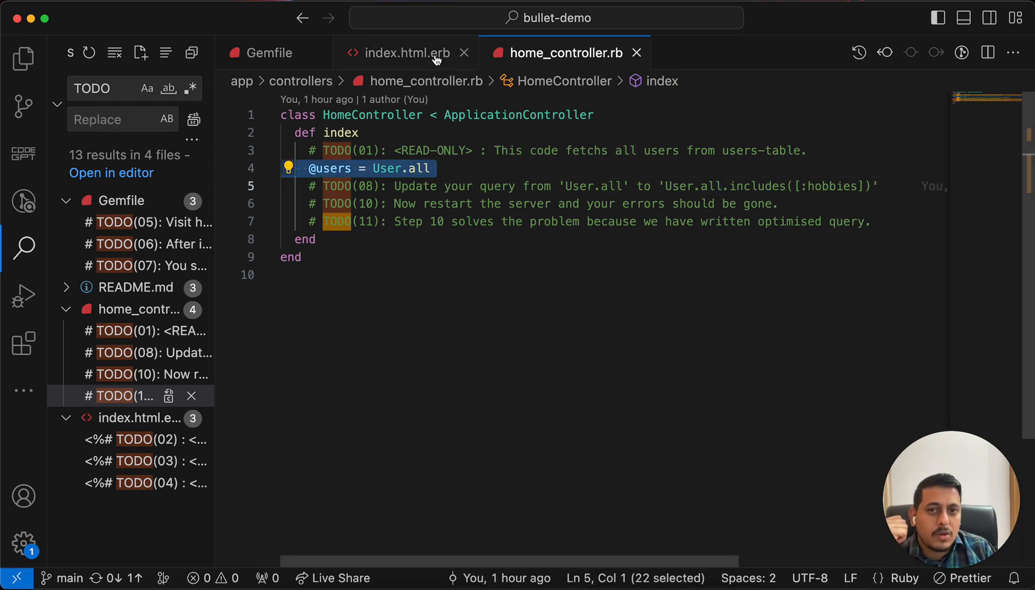
{"action": "left_click", "coordinate": [406, 53]}
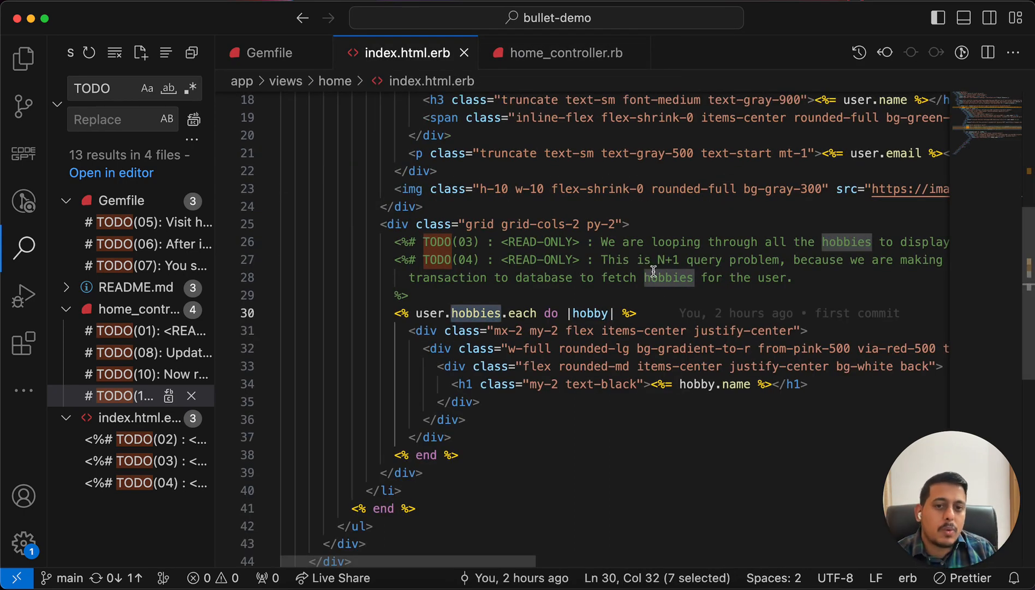
{"action": "mouse_move", "coordinate": [555, 99]}
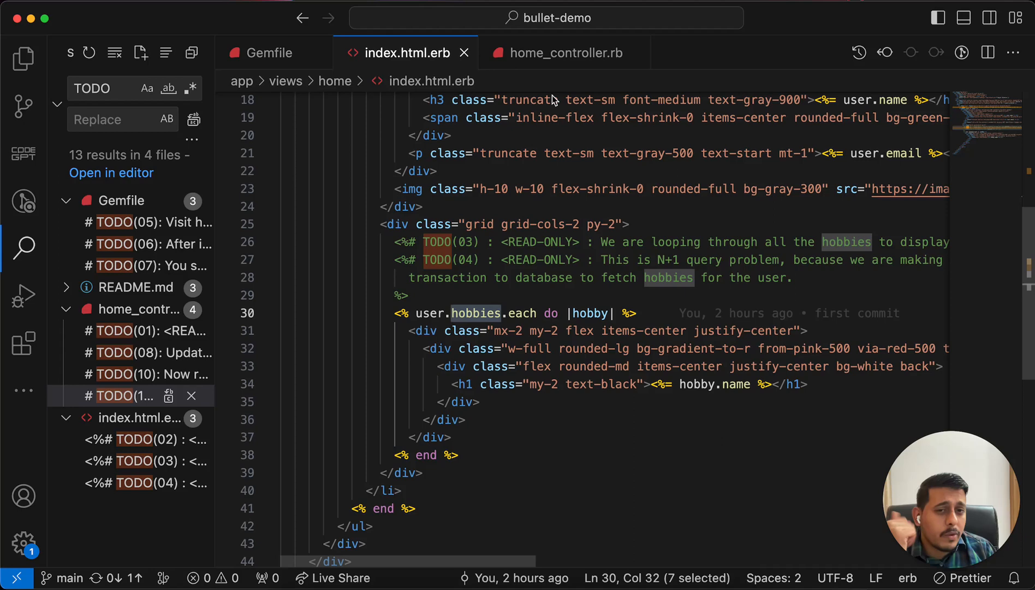
{"action": "left_click", "coordinate": [567, 53]}
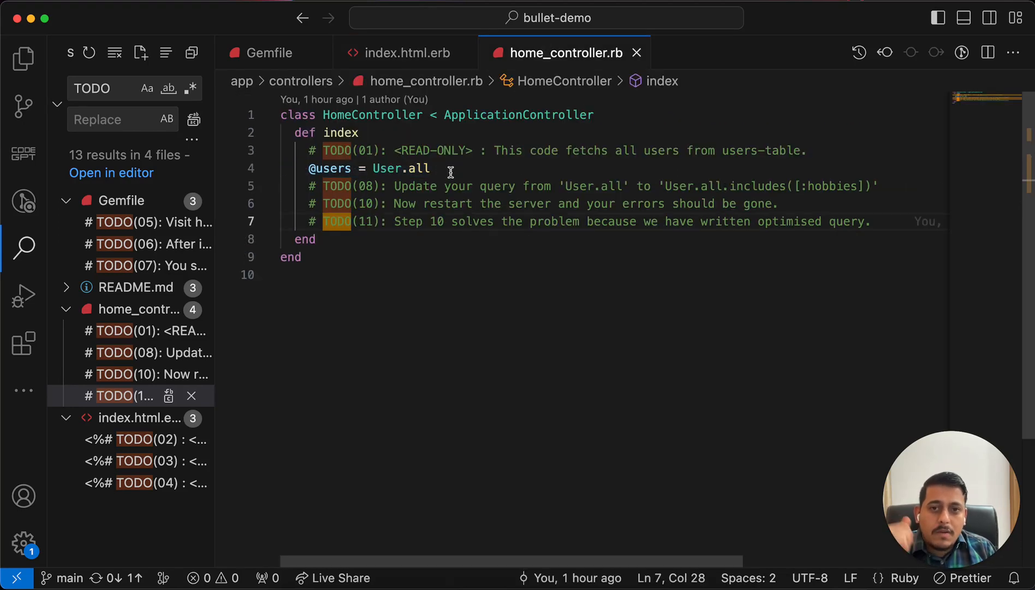
Try appending .includes(:hobbies) to User.all in the home controller
{"action": "type", "text": ".inc"}
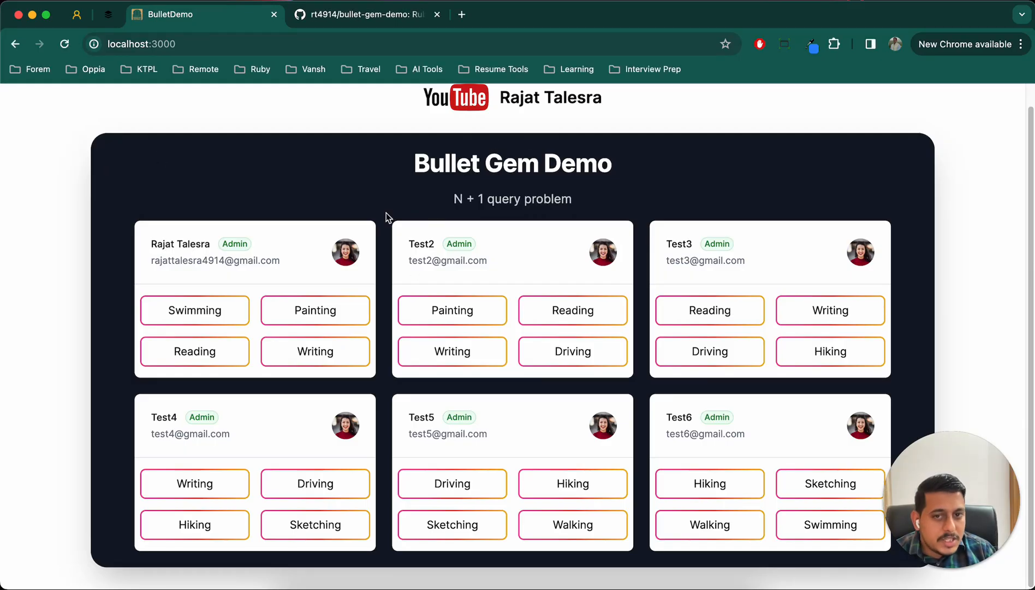
{"action": "scroll", "scroll_direction": "down", "scroll_amount": 3}
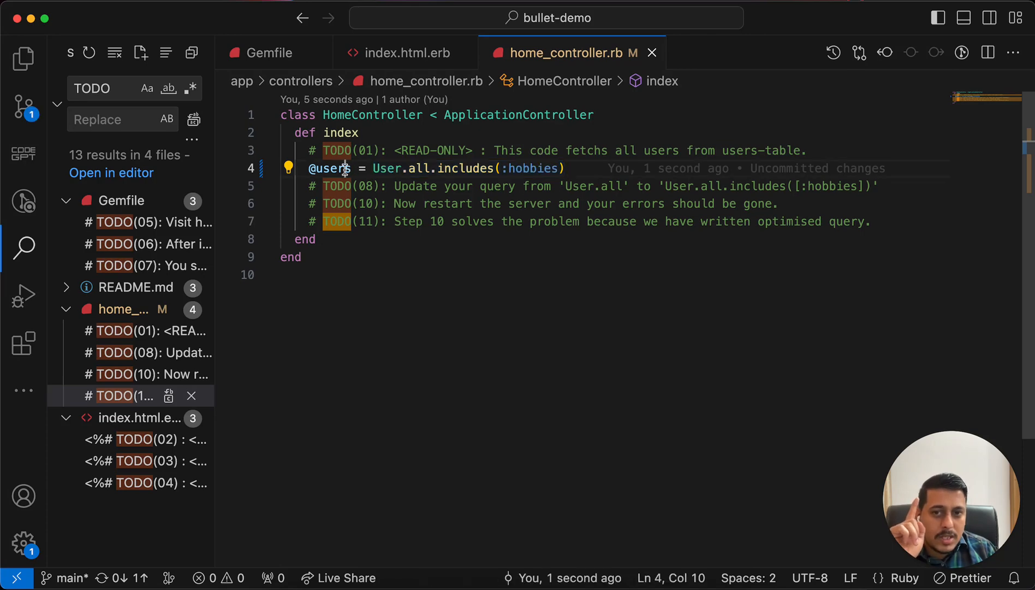
{"action": "double_click", "coordinate": [328, 167]}
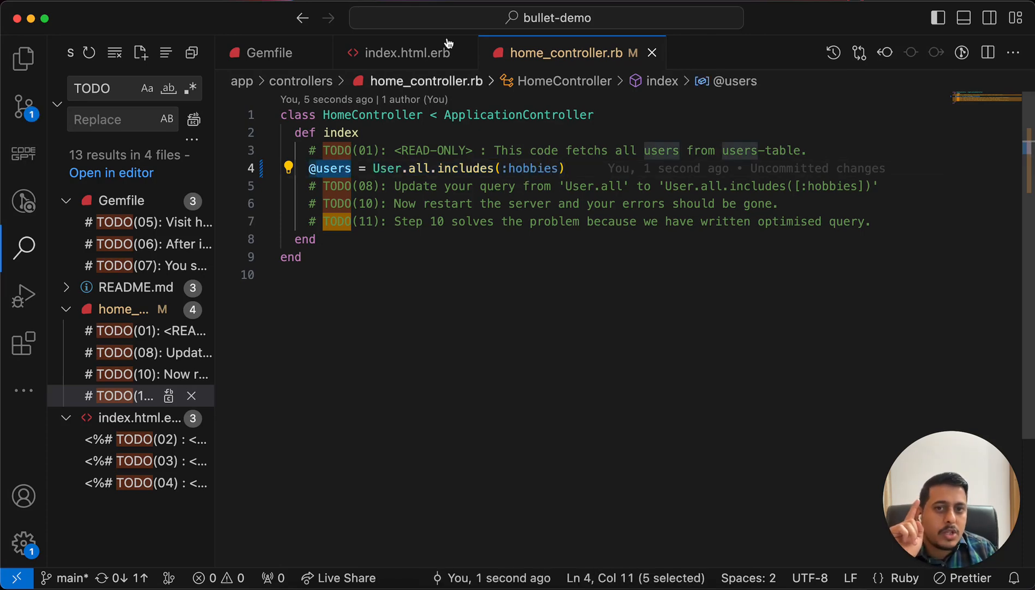
Review the N+1 problem comment in index.html.erb, then return to the controller
{"action": "left_click", "coordinate": [406, 53]}
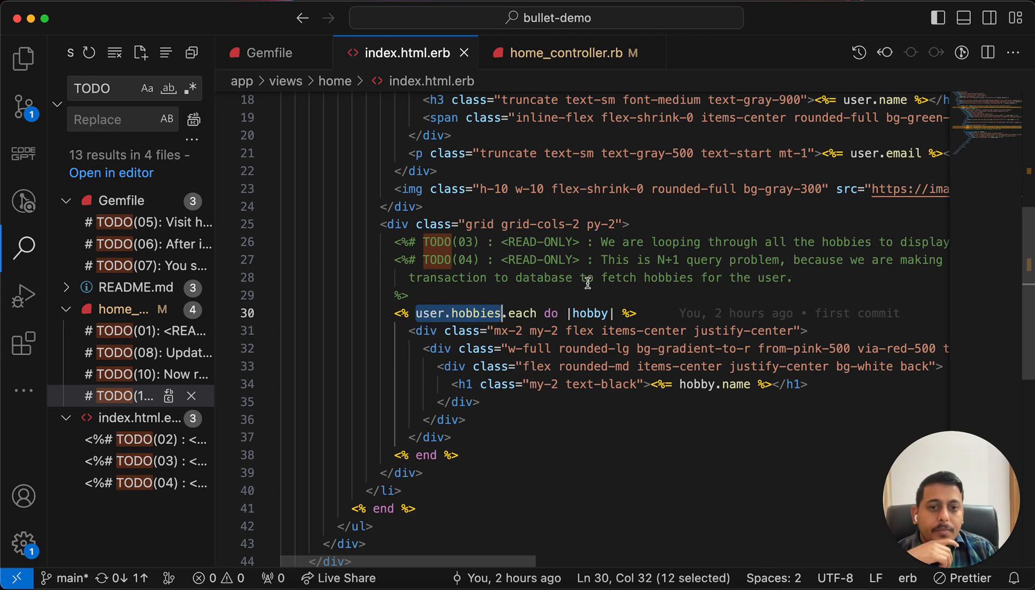
{"action": "mouse_move", "coordinate": [550, 299]}
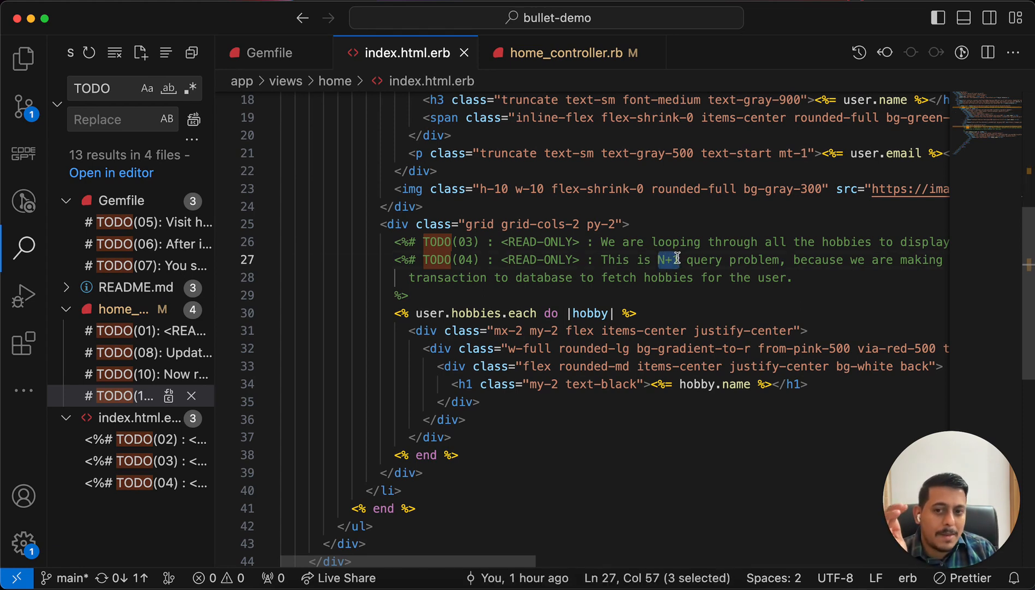
{"action": "left_click", "coordinate": [660, 259]}
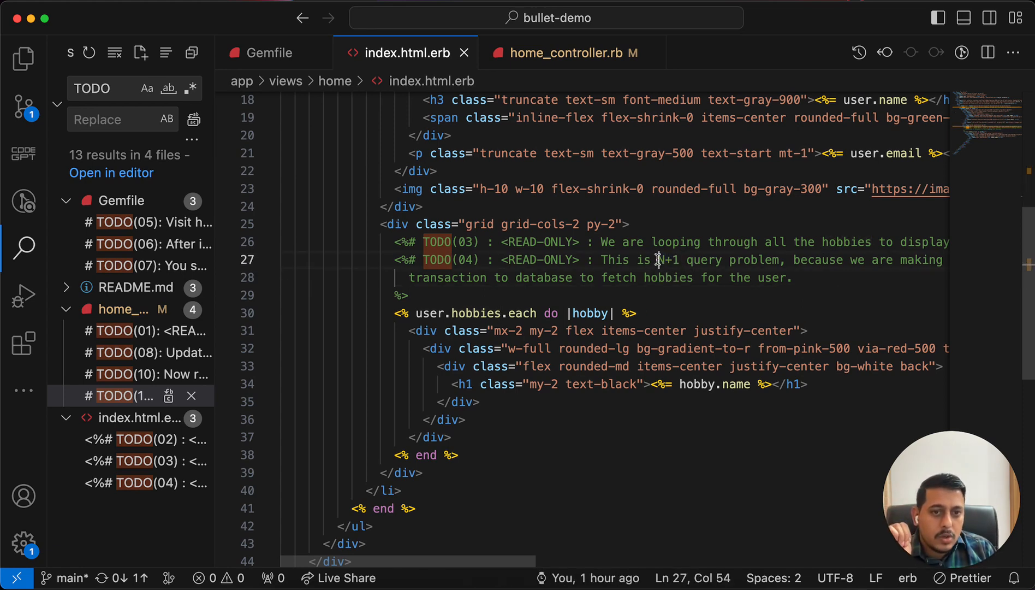
{"action": "double_click", "coordinate": [666, 259]}
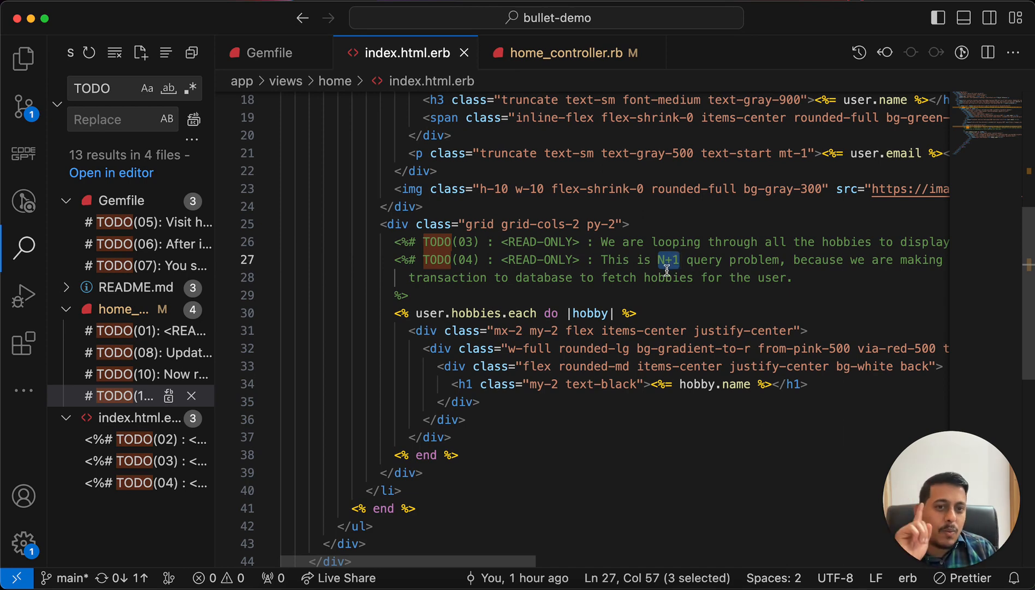
{"action": "mouse_move", "coordinate": [565, 269]}
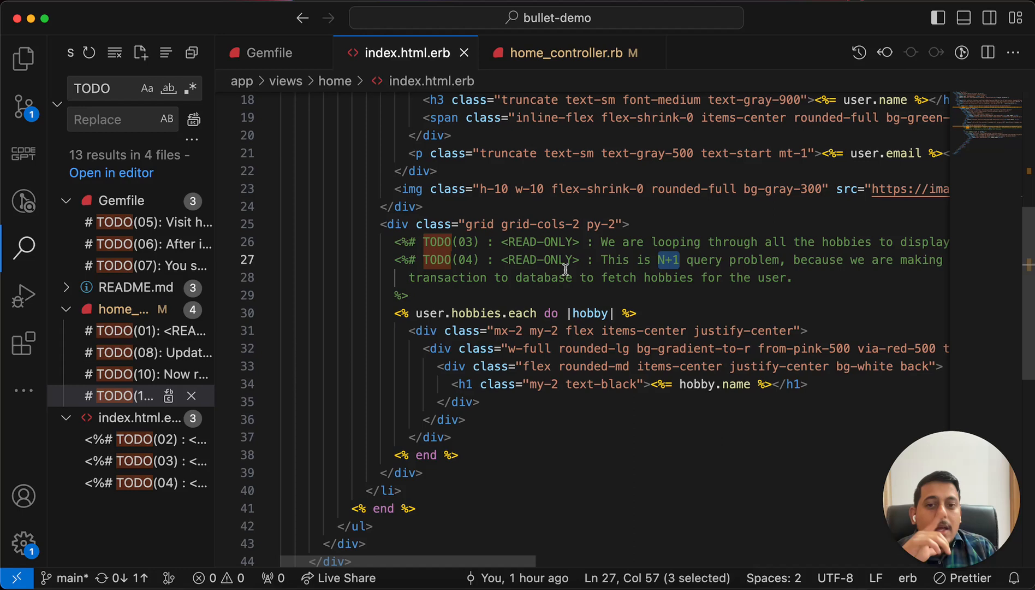
{"action": "left_click", "coordinate": [571, 53]}
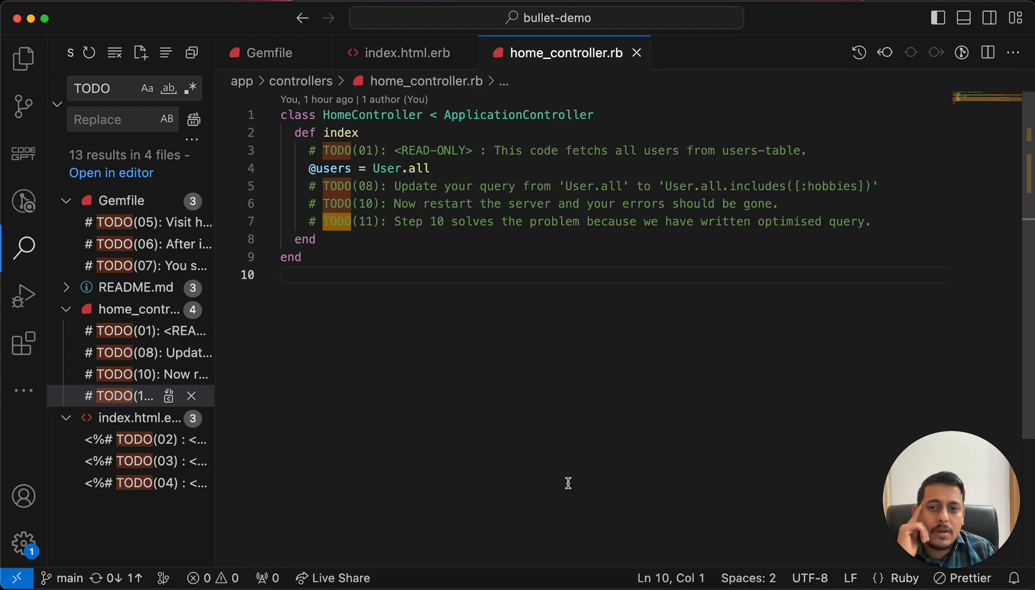
{"action": "mouse_move", "coordinate": [407, 242]}
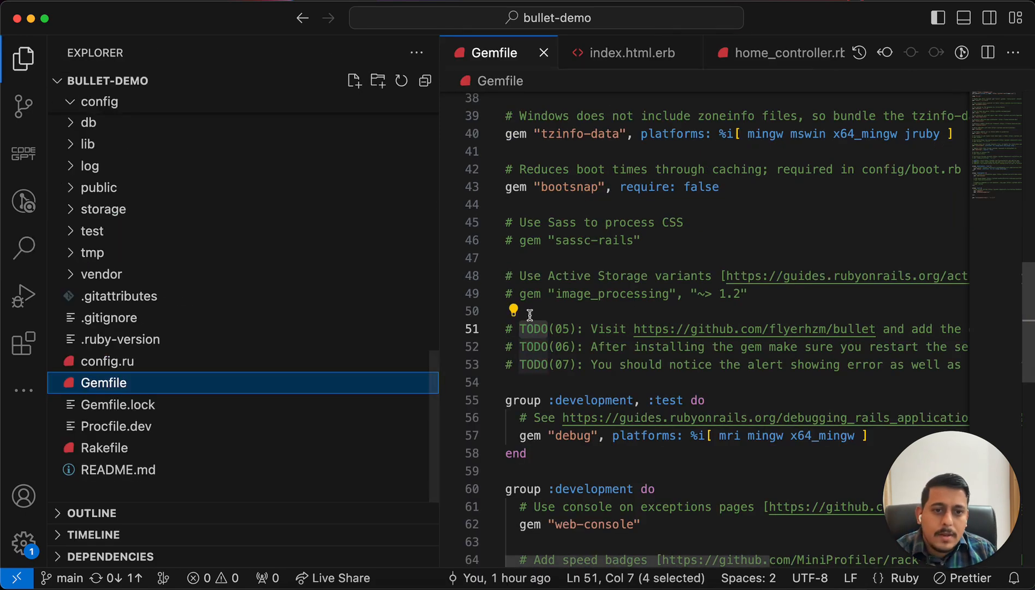
Search for the bullet gem and select the Gemfile line in flyerhzm/bullet's install section
{"action": "left_click", "coordinate": [23, 59]}
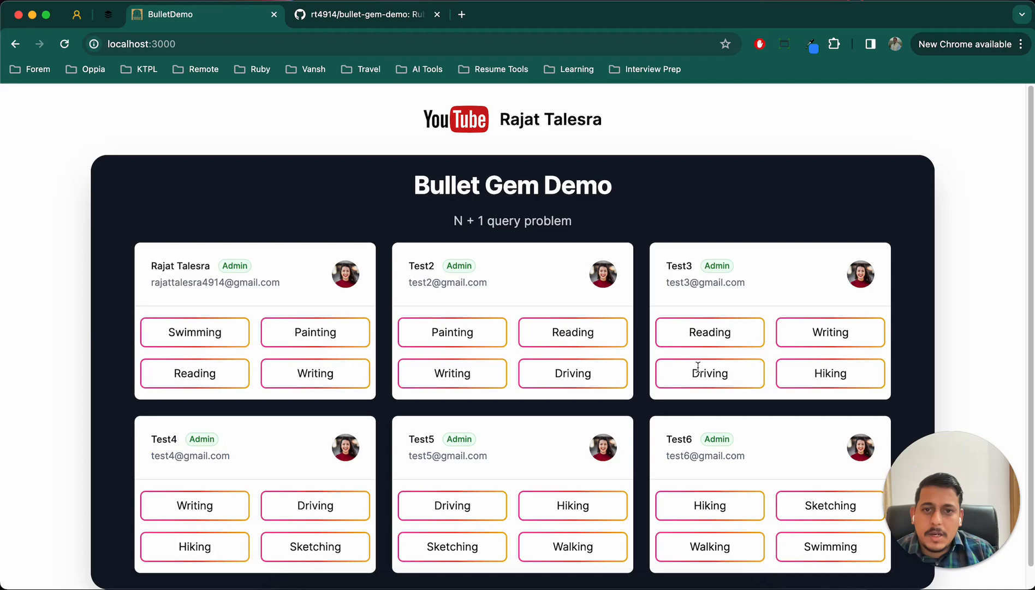
{"action": "left_click", "coordinate": [461, 14]}
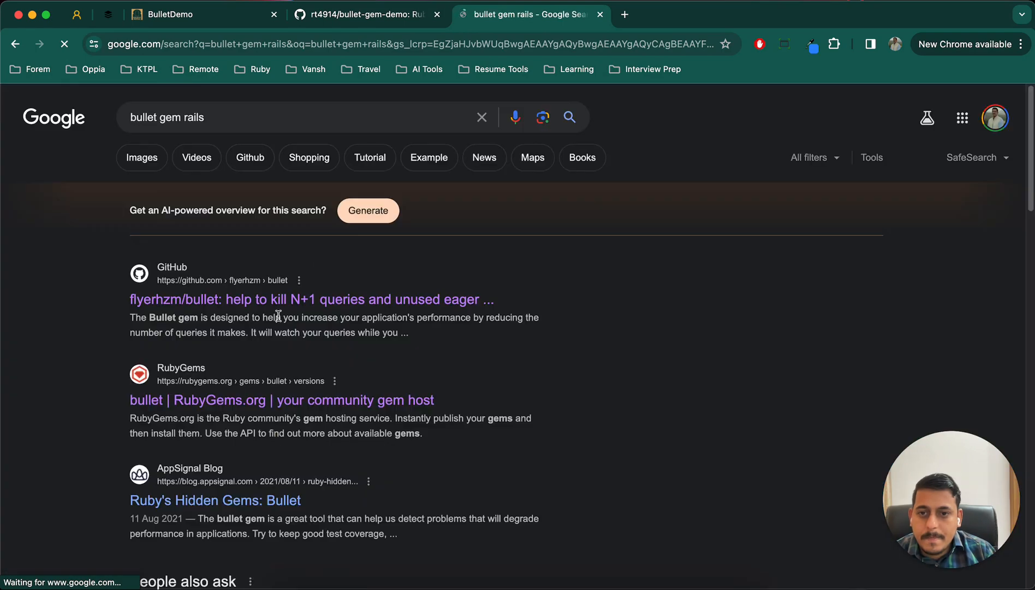
{"action": "left_click", "coordinate": [312, 299]}
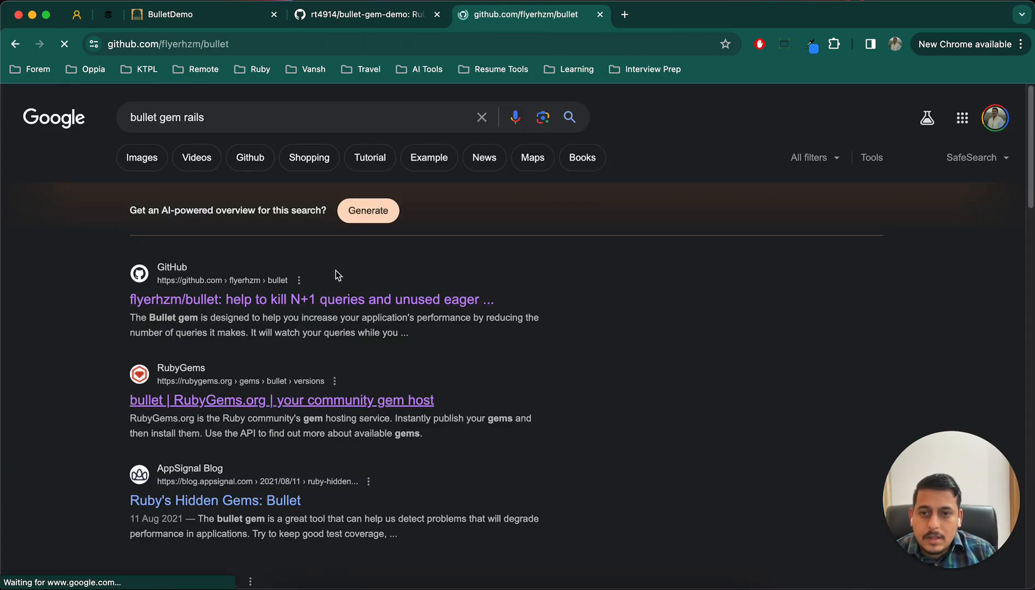
{"action": "left_click", "coordinate": [312, 299]}
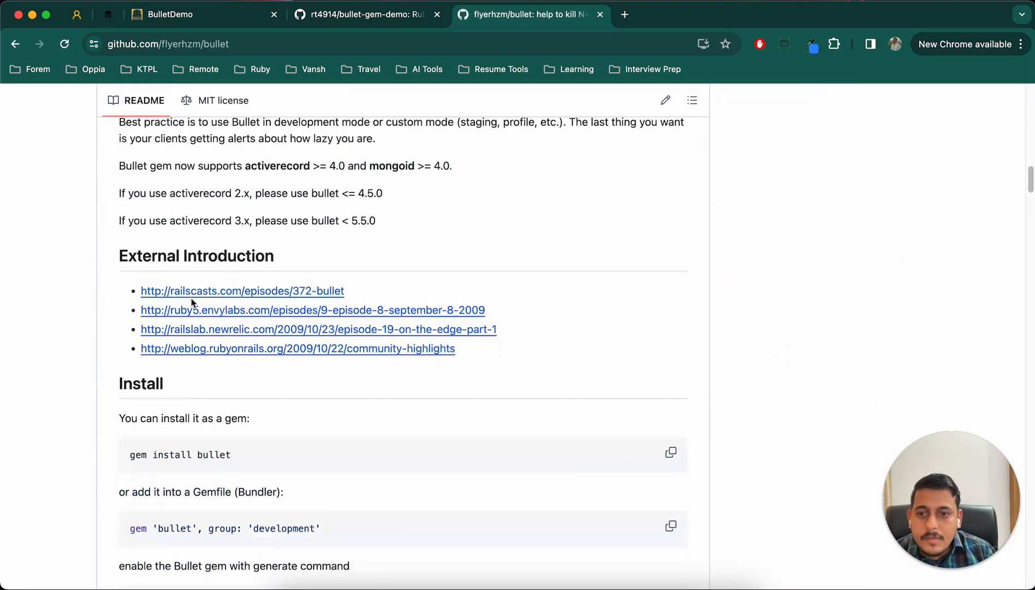
{"action": "scroll", "scroll_direction": "down", "scroll_amount": 3}
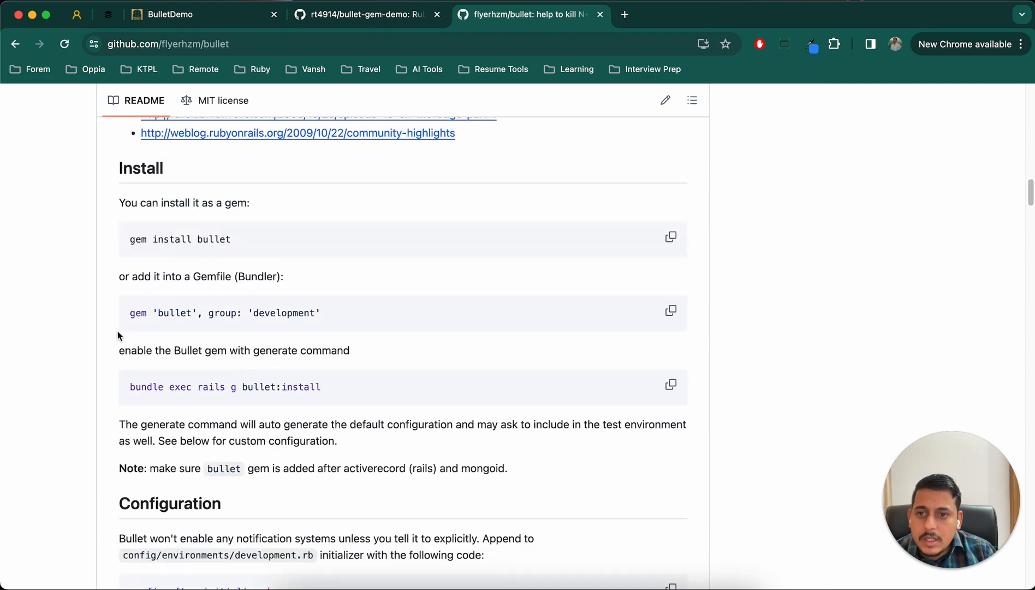
{"action": "double_click", "coordinate": [284, 312]}
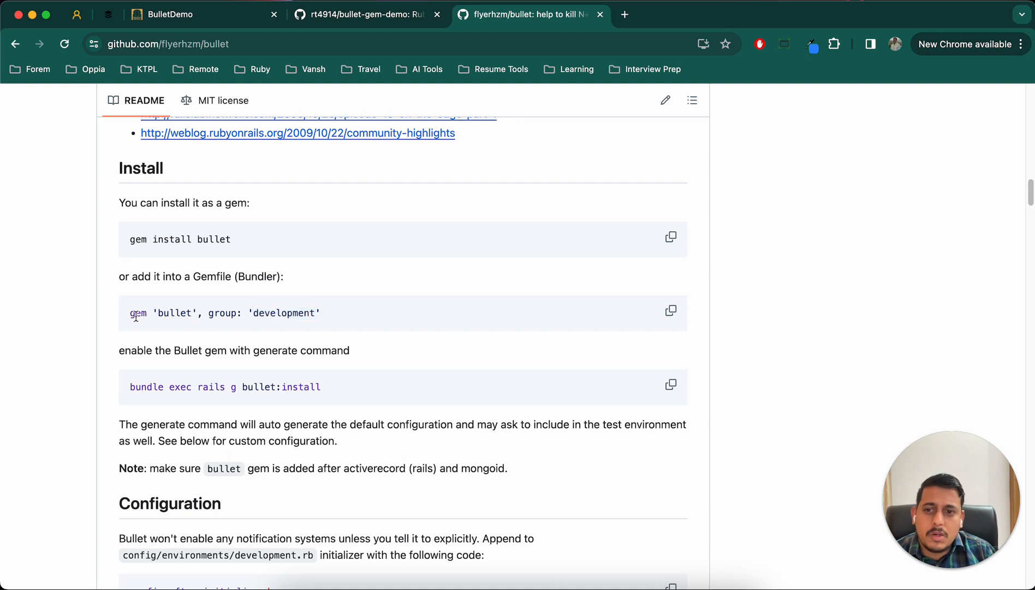
{"action": "double_click", "coordinate": [137, 312]}
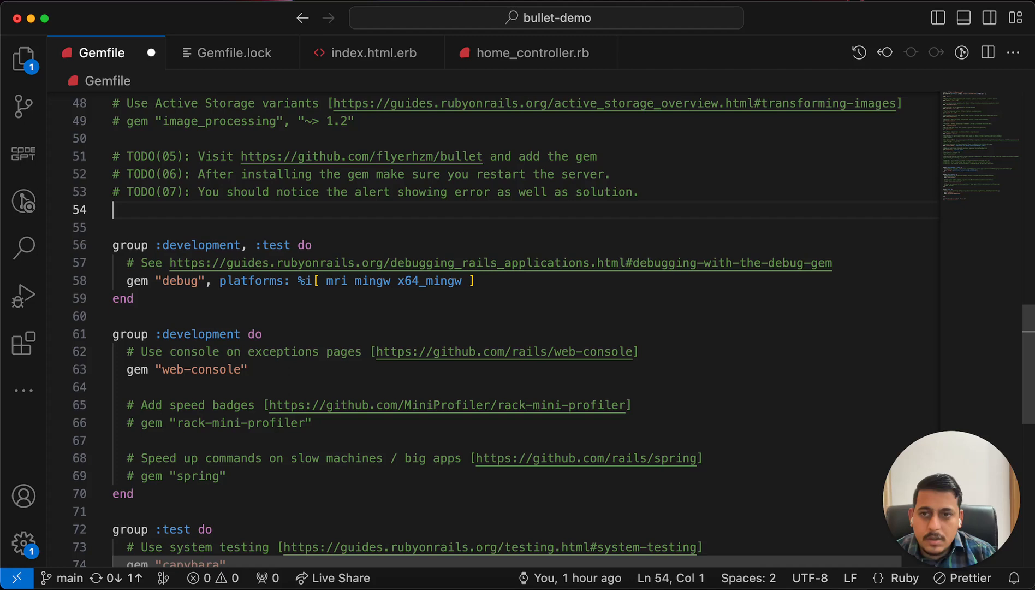
Add gem 'bullet', group: 'development' below the Gemfile's TODO notes and save
{"action": "type", "text": "gem 'bullet', group: 'development'"}
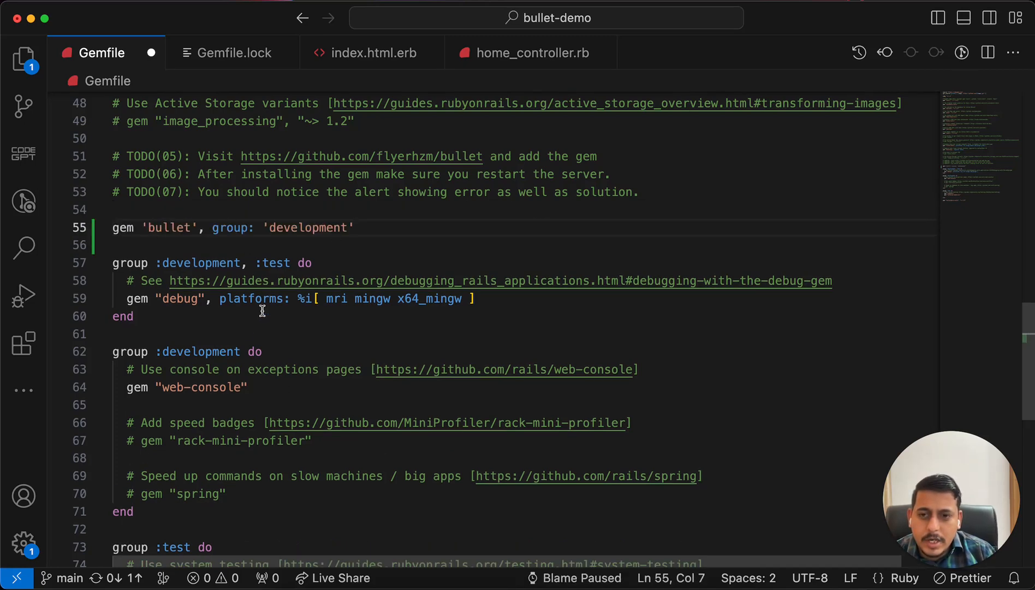
{"action": "double_click", "coordinate": [307, 227]}
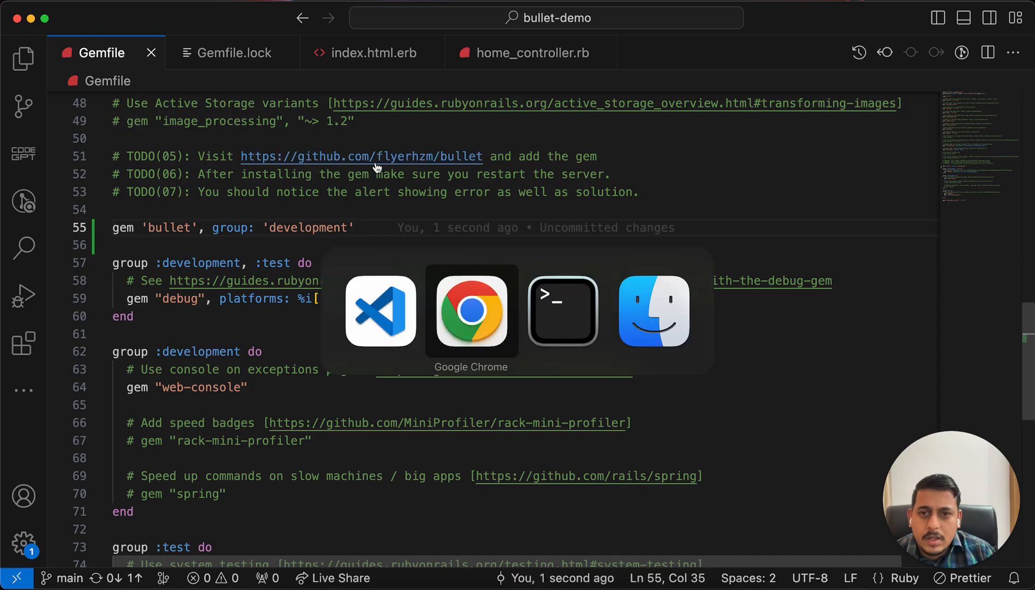
{"action": "left_click", "coordinate": [471, 311]}
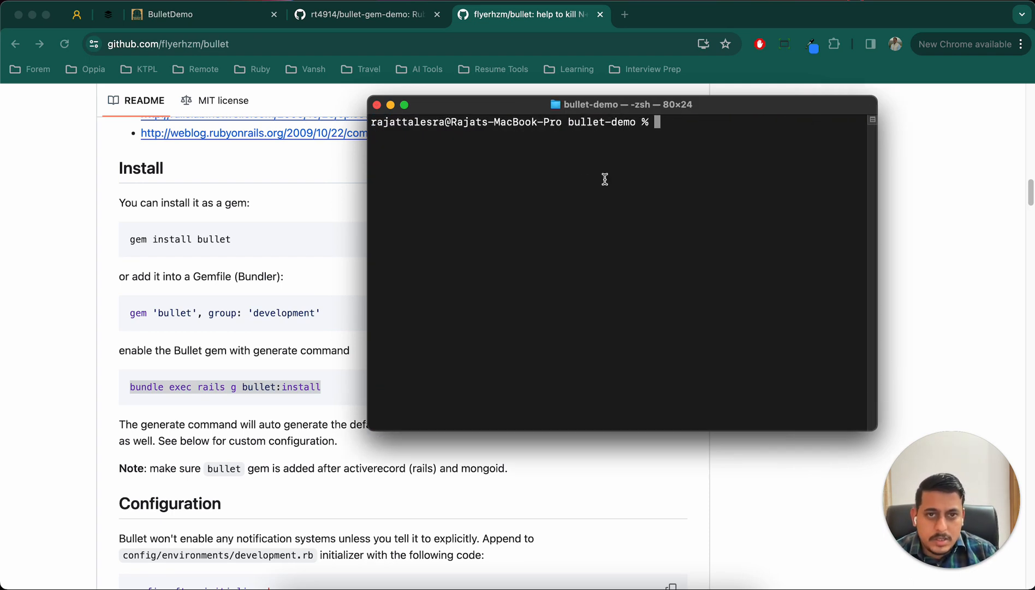
Run bundle install and the bullet generator, confirming with y, then rerun bin/dev
{"action": "type", "text": "bundle install"}
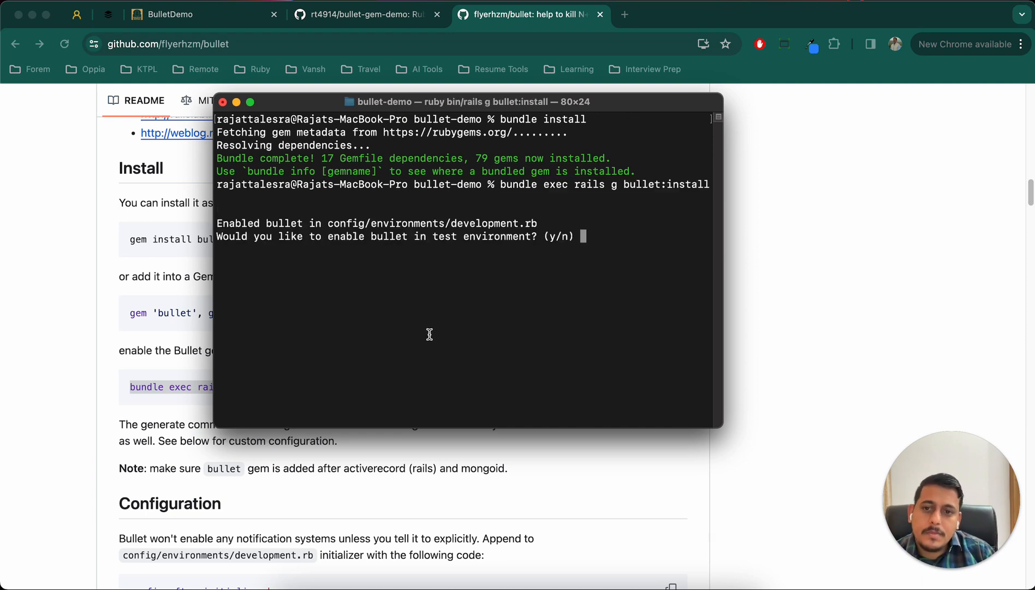
{"action": "type", "text": "y"}
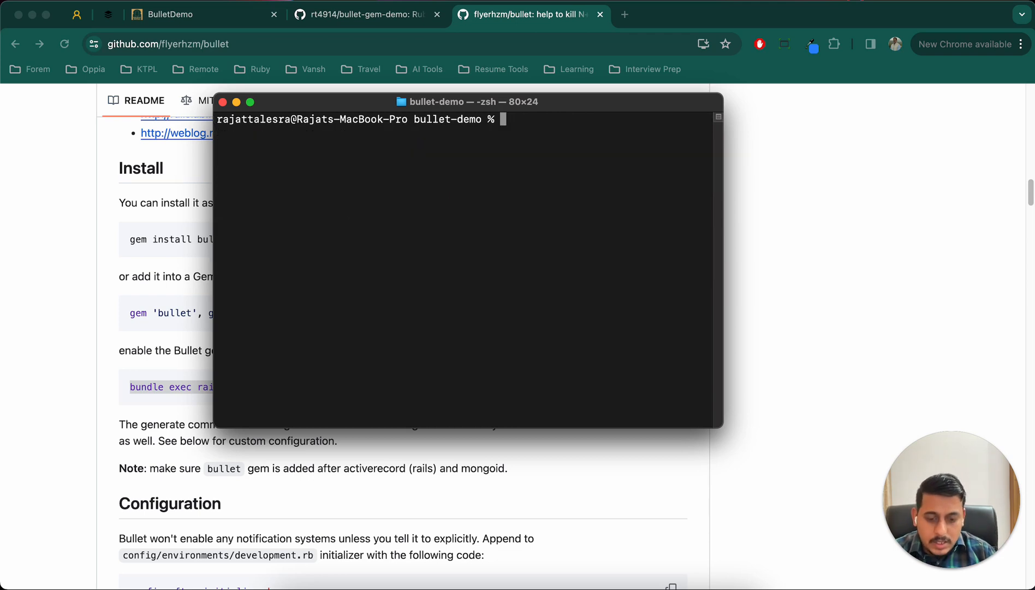
{"action": "type", "text": "bin/dev"}
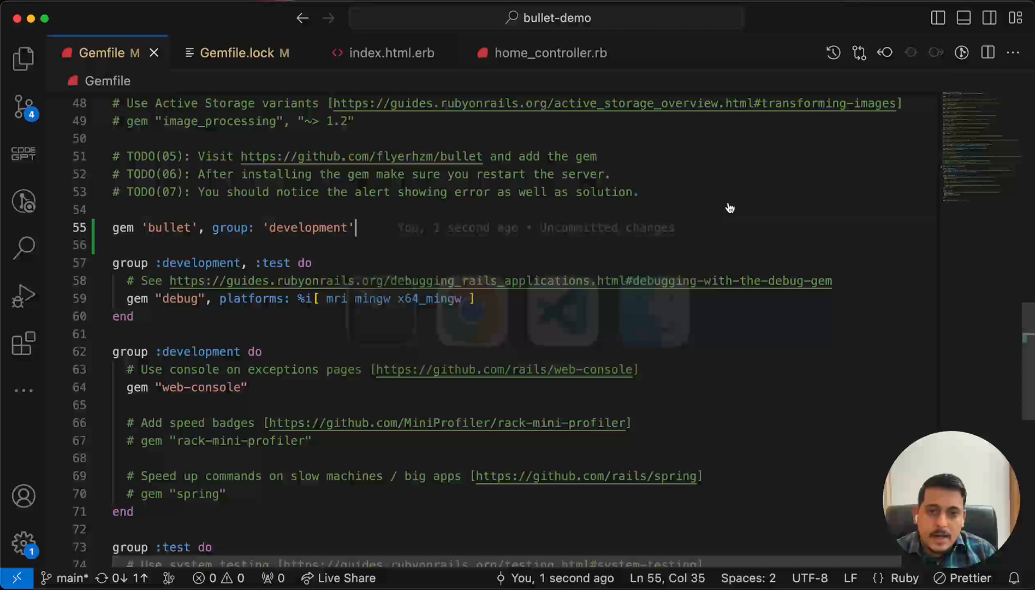
Reload localhost:3000 to see Bullet's alert suggesting includes([:hobbies]), then return to VS Code
{"action": "left_click", "coordinate": [550, 53]}
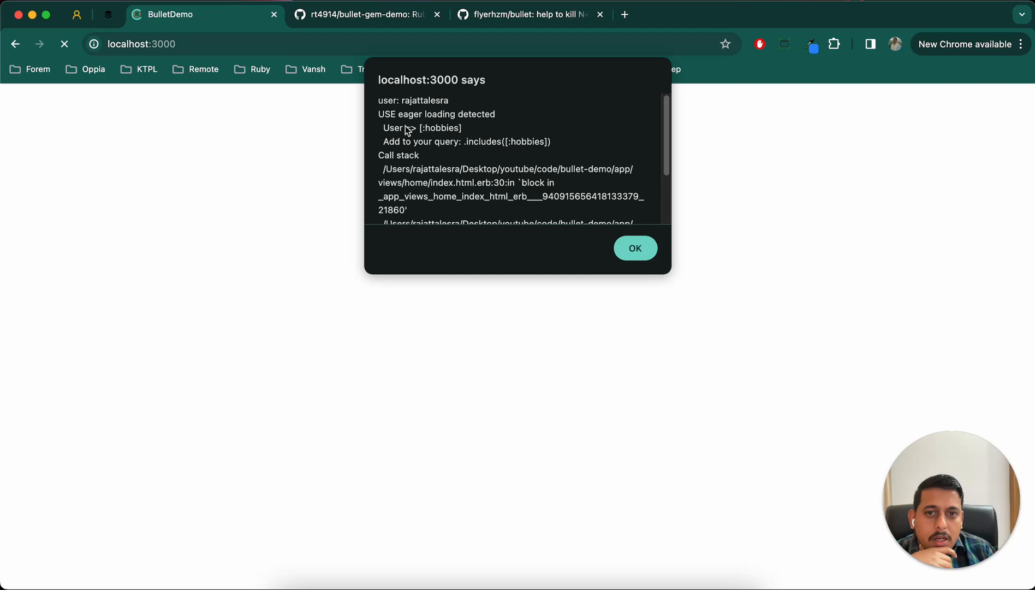
{"action": "mouse_move", "coordinate": [469, 151]}
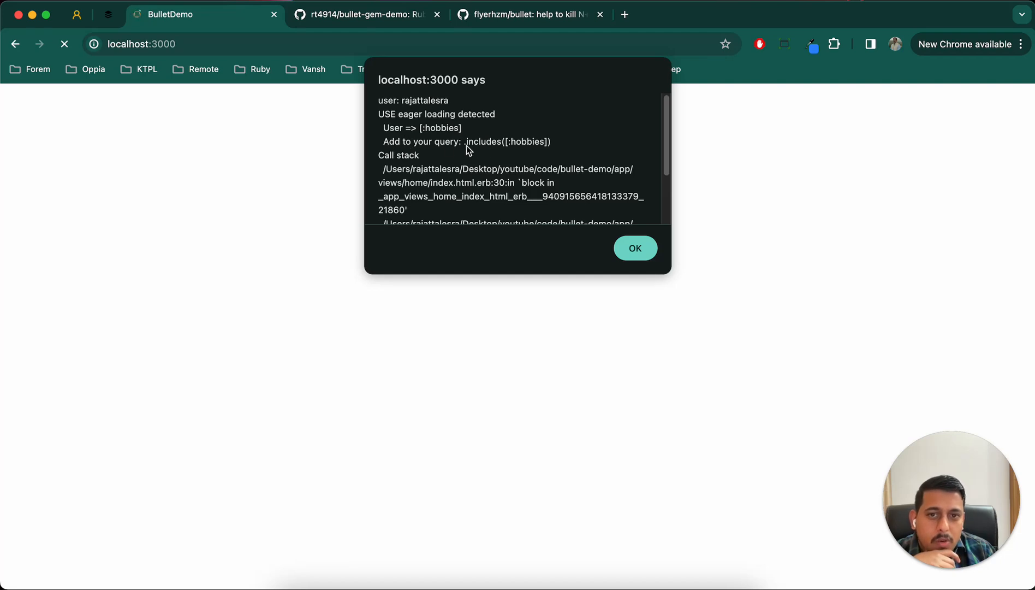
{"action": "mouse_move", "coordinate": [528, 150]}
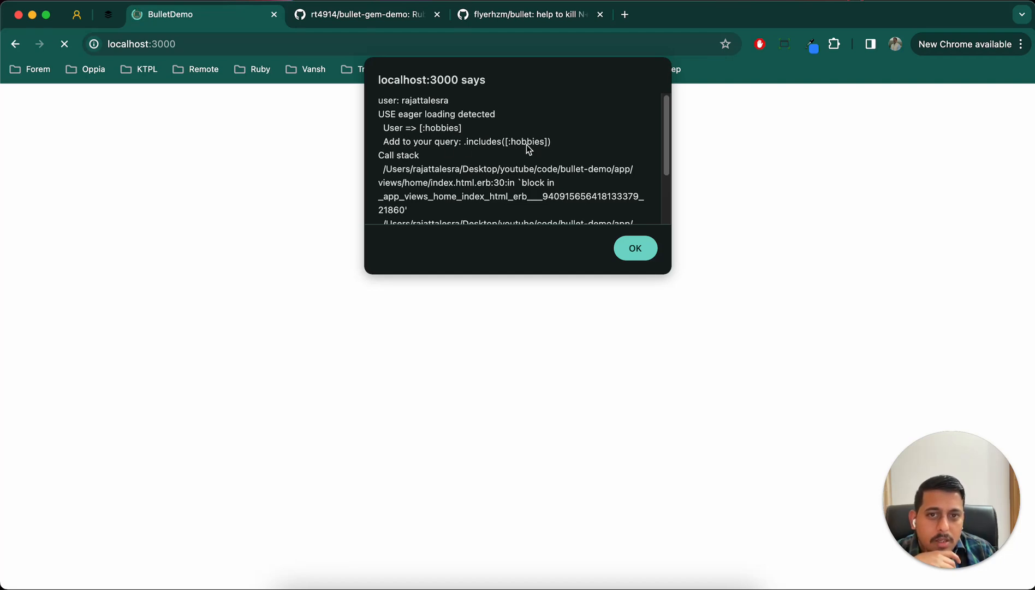
{"action": "mouse_move", "coordinate": [537, 210]}
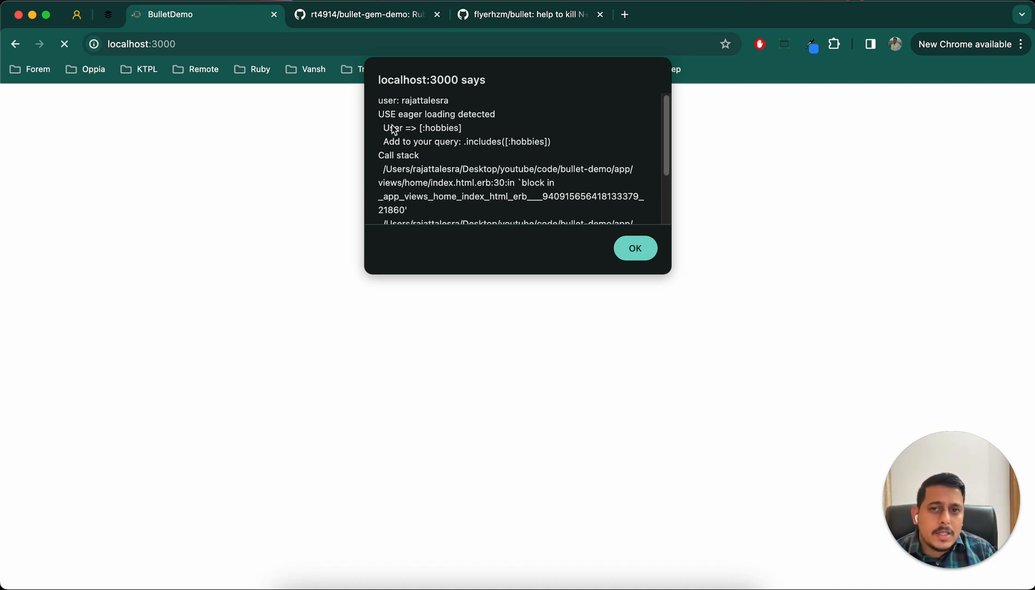
{"action": "key", "text": "cmd+tab"}
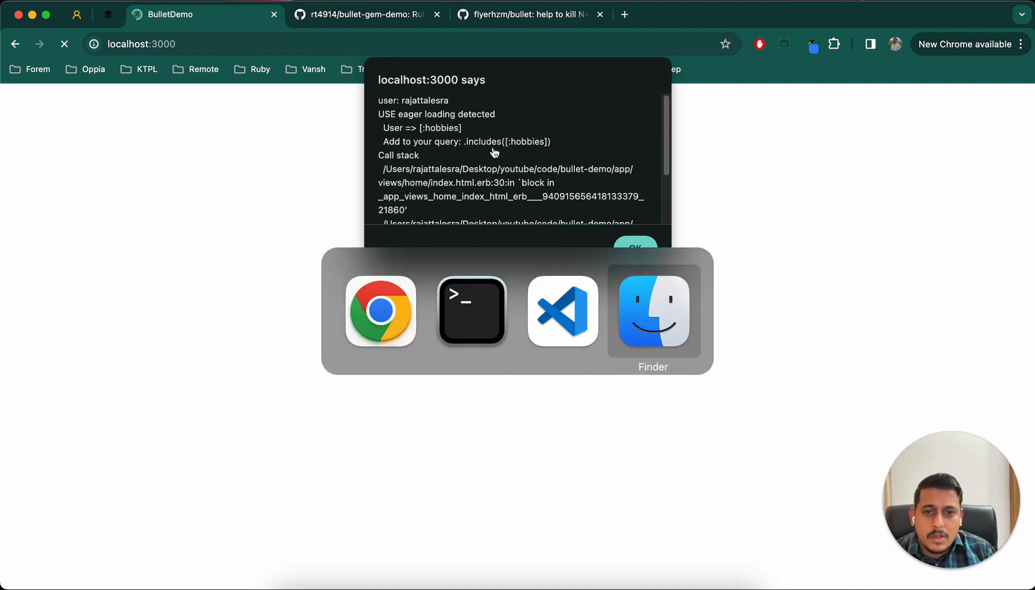
{"action": "left_click", "coordinate": [471, 311]}
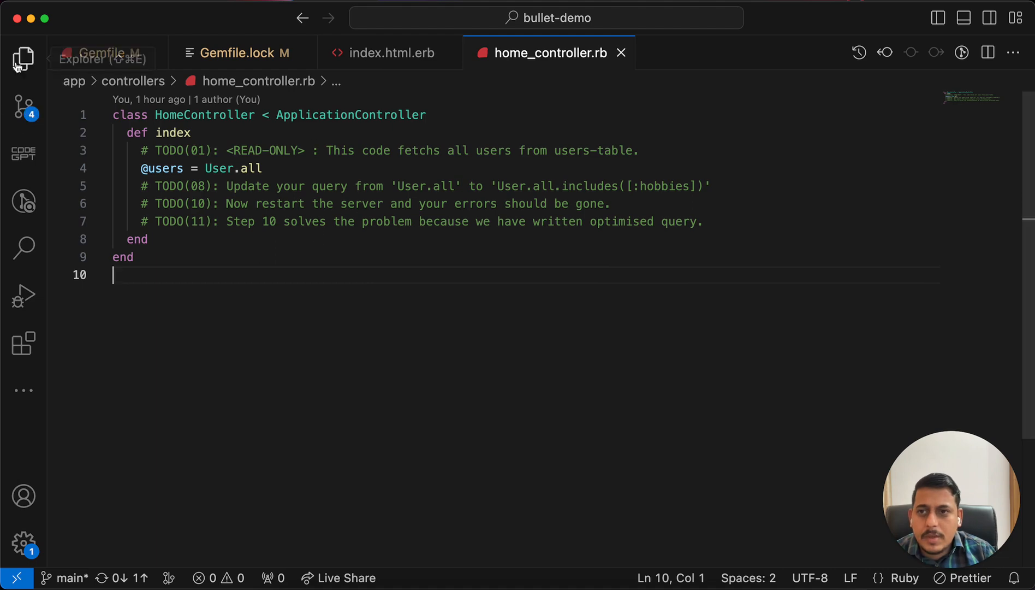
Set Bullet.alert to false in config/environments/development.rb
{"action": "left_click", "coordinate": [23, 58]}
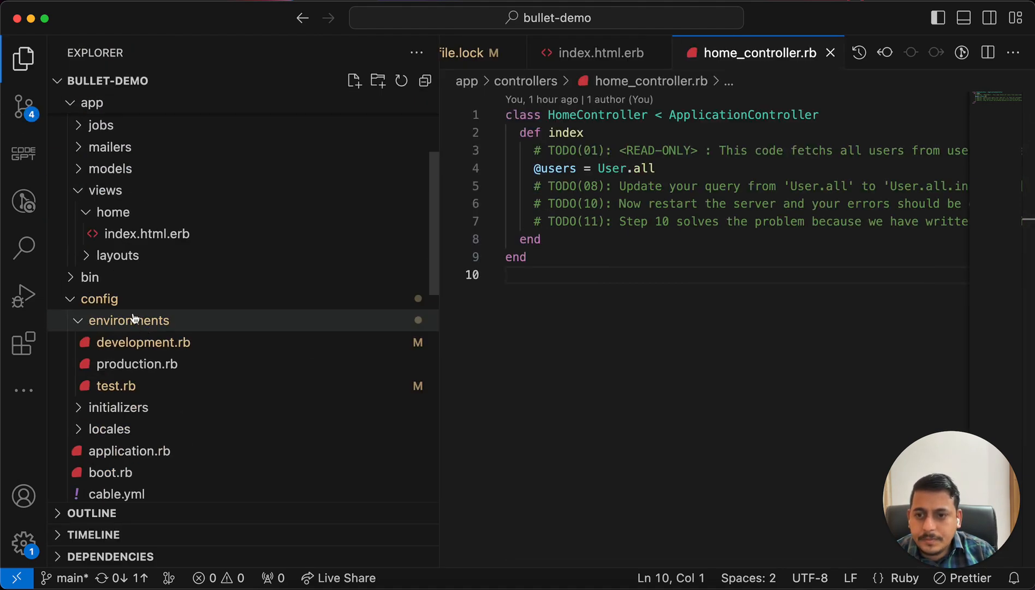
{"action": "left_click", "coordinate": [143, 342]}
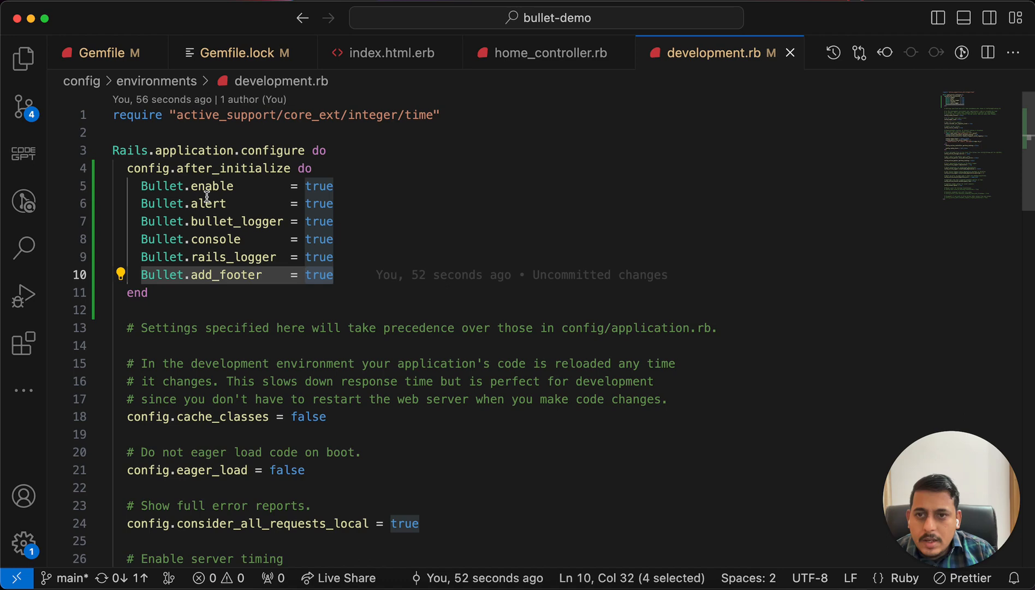
{"action": "type", "text": "fal"}
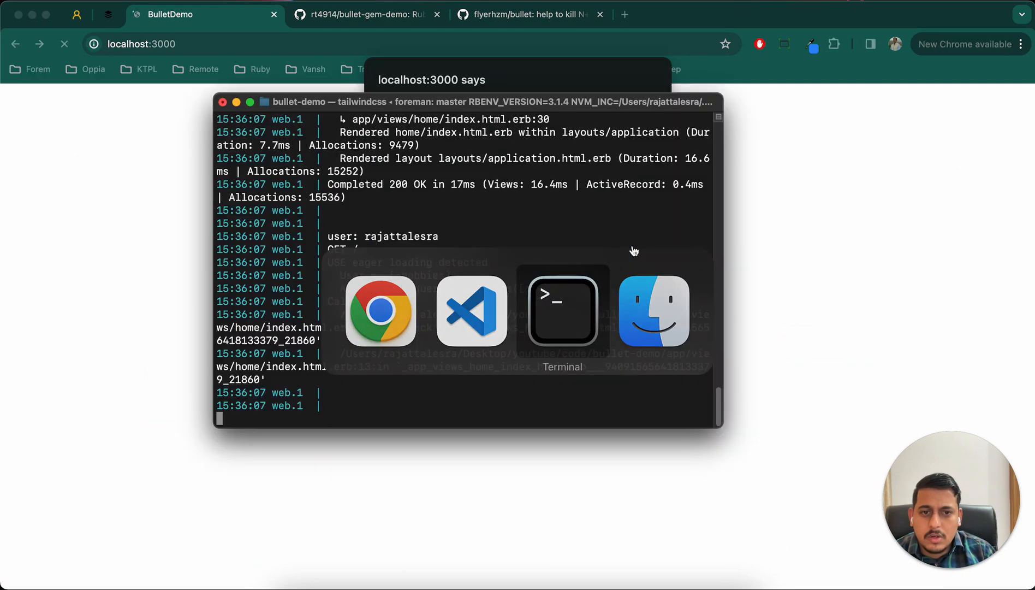
Restart the server with bin/dev and dismiss the eager loading alert
{"action": "key", "text": "ctrl+c"}
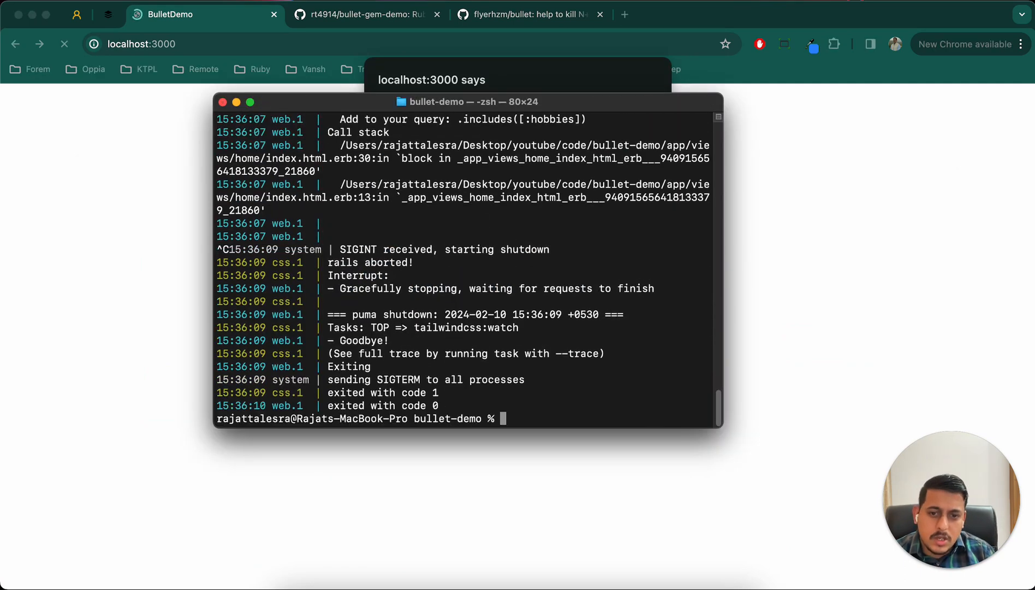
{"action": "type", "text": "bin/dev"}
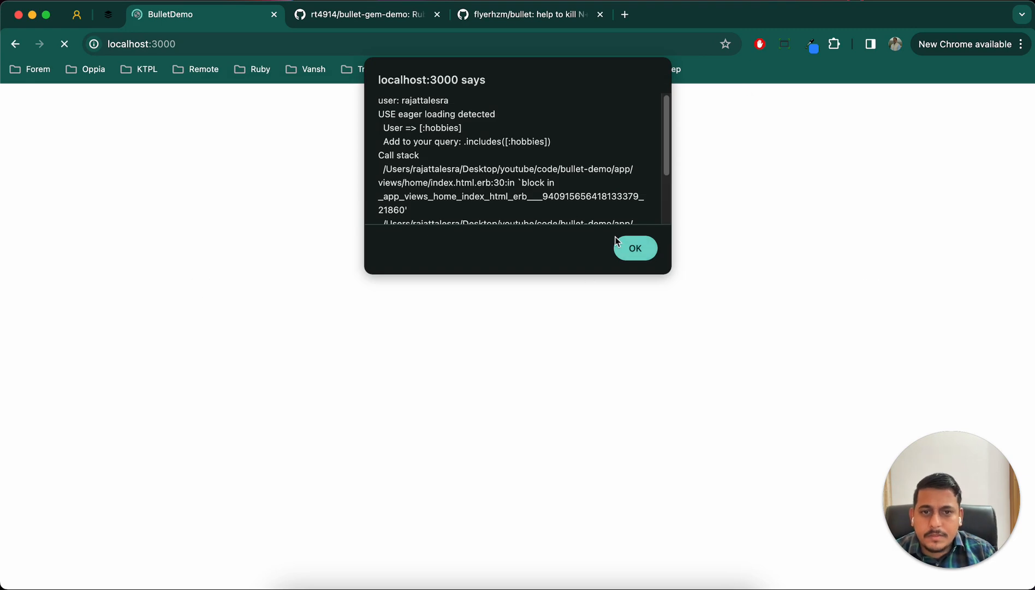
{"action": "left_click", "coordinate": [634, 248]}
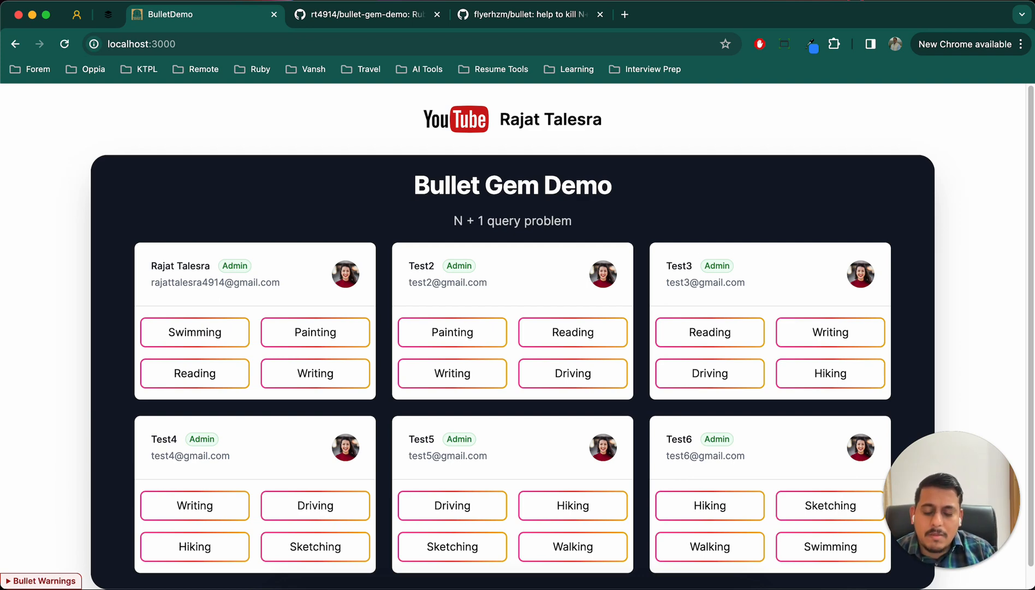
{"action": "mouse_move", "coordinate": [566, 171]}
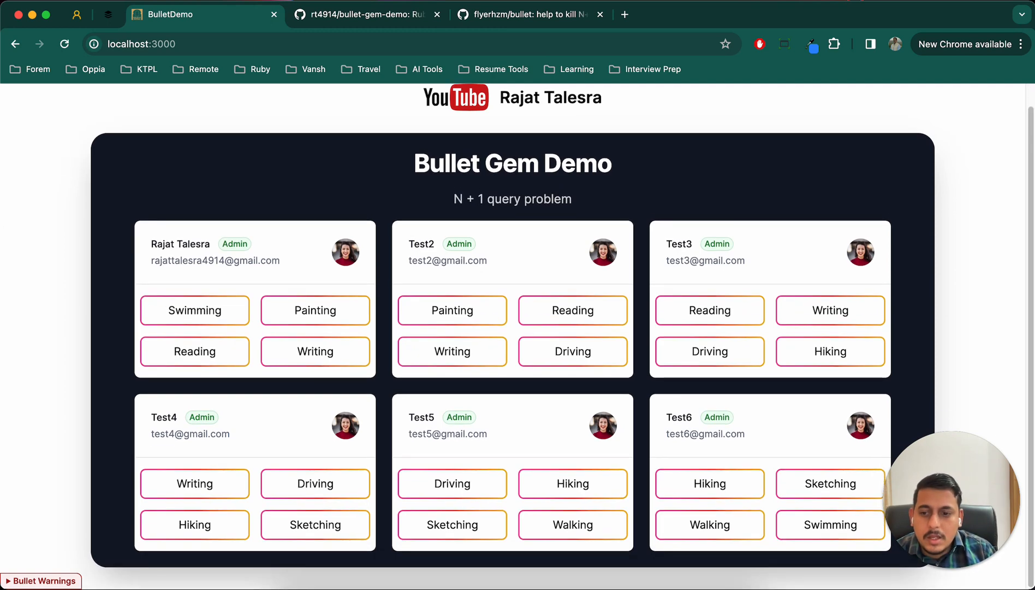
Review the Gemfile.lock and Gemfile bullet changes, then expand Chrome's Bullet Warnings footer
{"action": "left_click", "coordinate": [41, 581]}
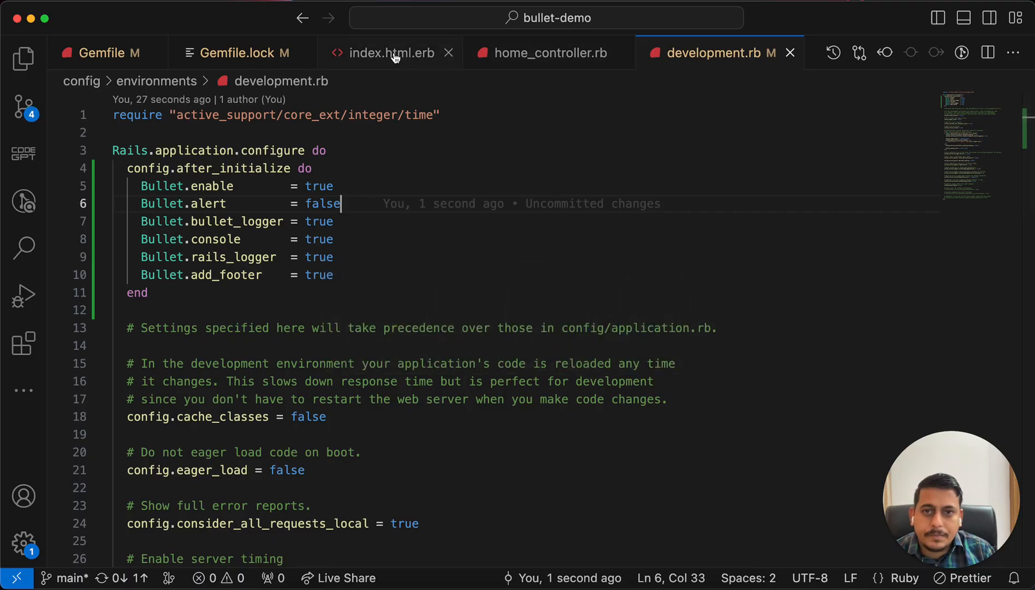
{"action": "left_click", "coordinate": [242, 53]}
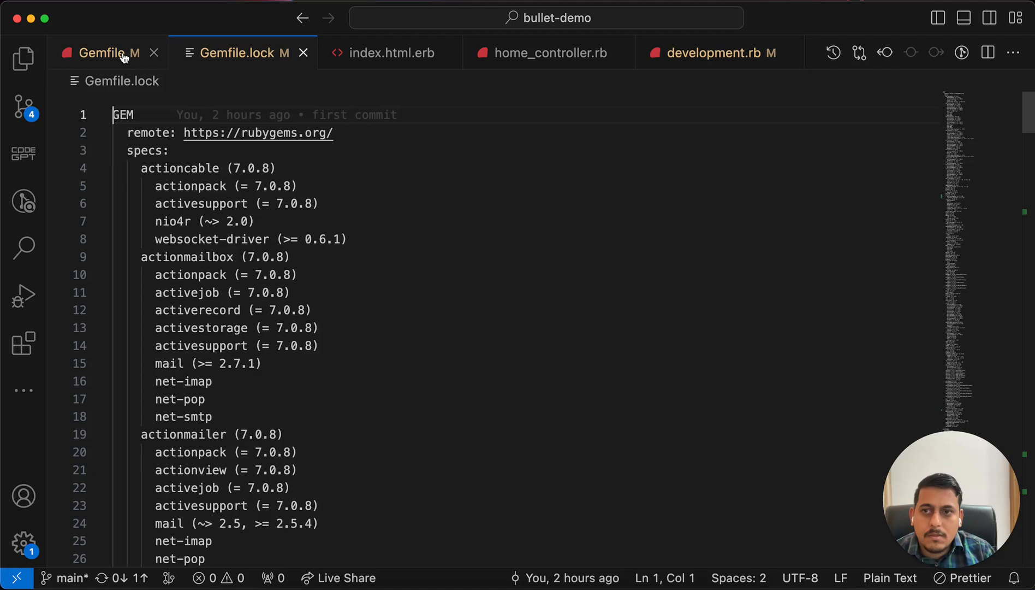
{"action": "left_click", "coordinate": [547, 53]}
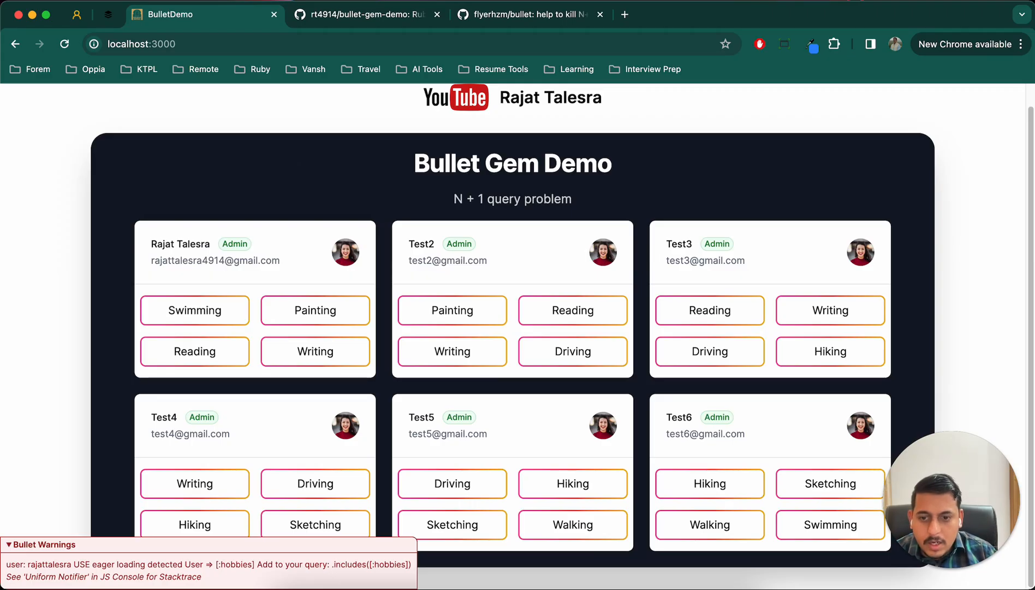
{"action": "double_click", "coordinate": [349, 564]}
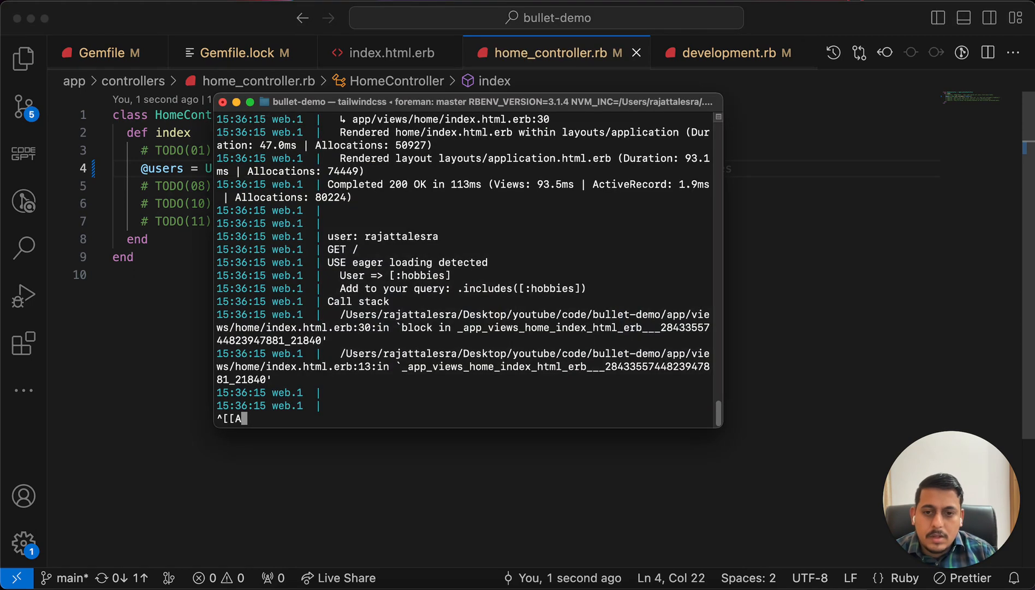
Restart bin/dev after the includes([:hobbies]) edit and return to the browser
{"action": "key", "text": "ctrl+c"}
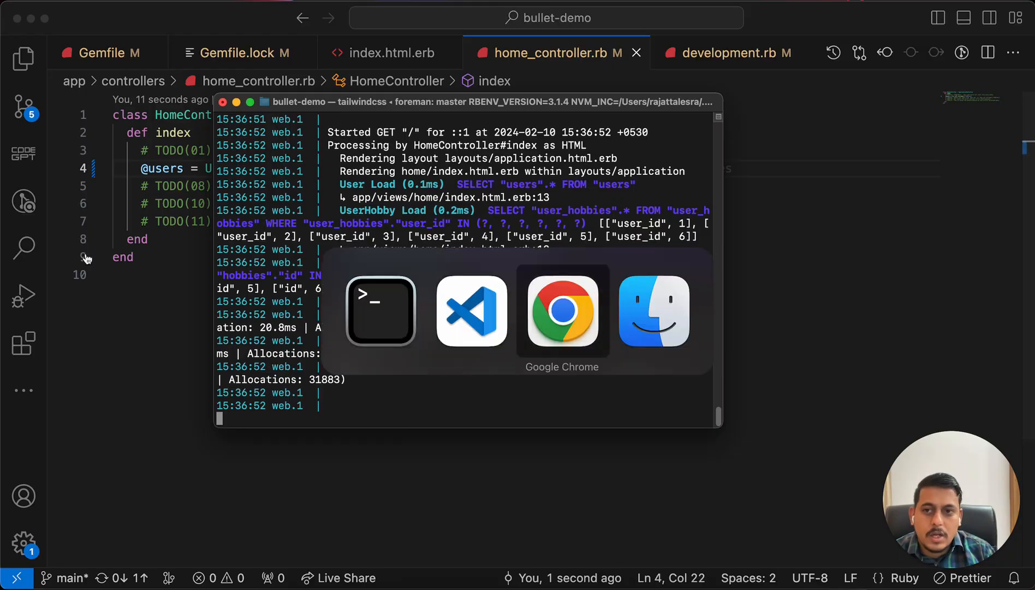
{"action": "left_click", "coordinate": [562, 310]}
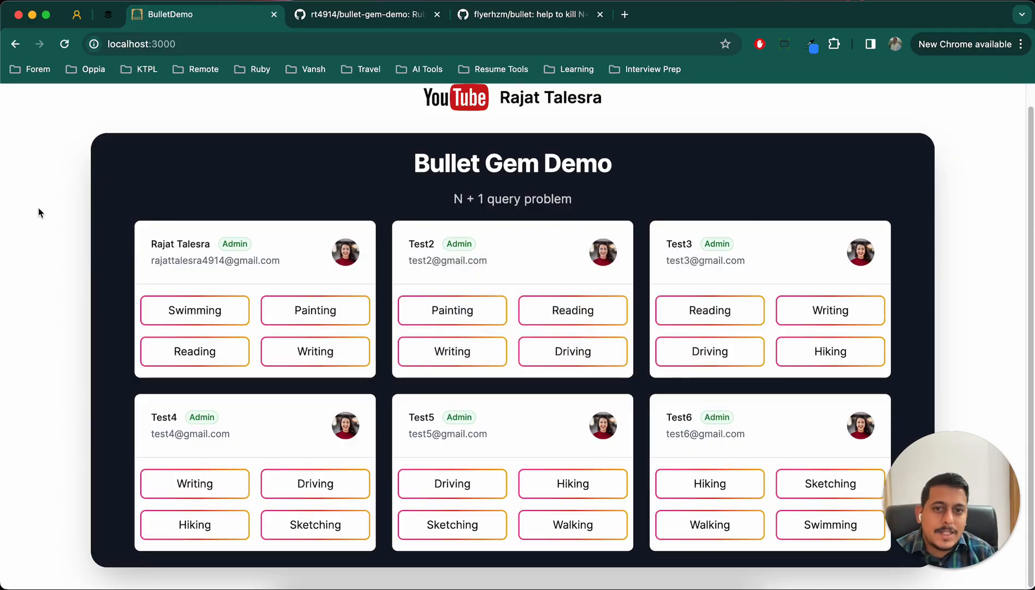
{"action": "mouse_move", "coordinate": [31, 328]}
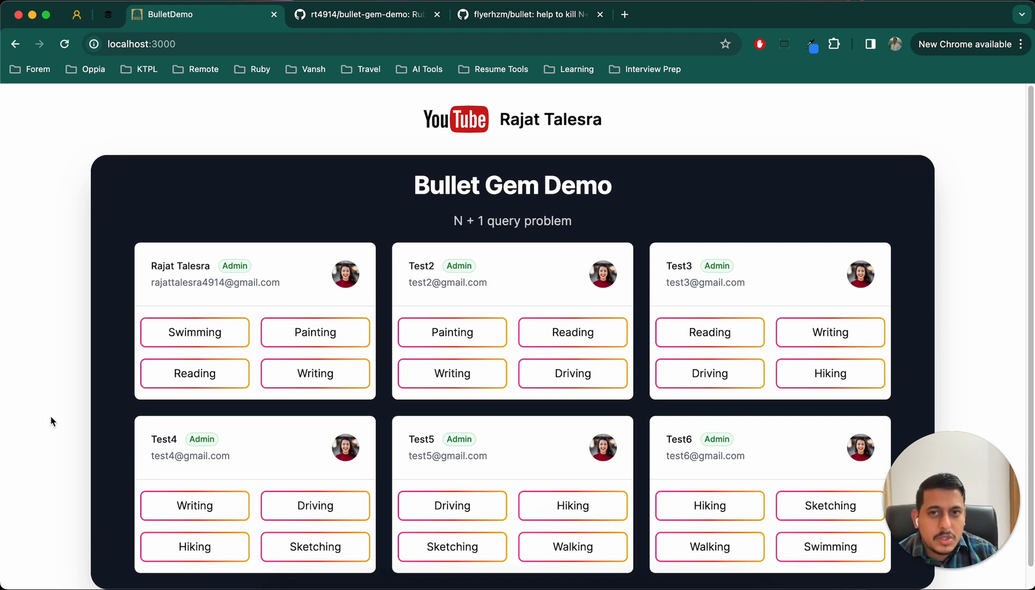
Close the flyerhzm/bullet tab and scroll through the bullet-gem-demo README
{"action": "left_click", "coordinate": [528, 15]}
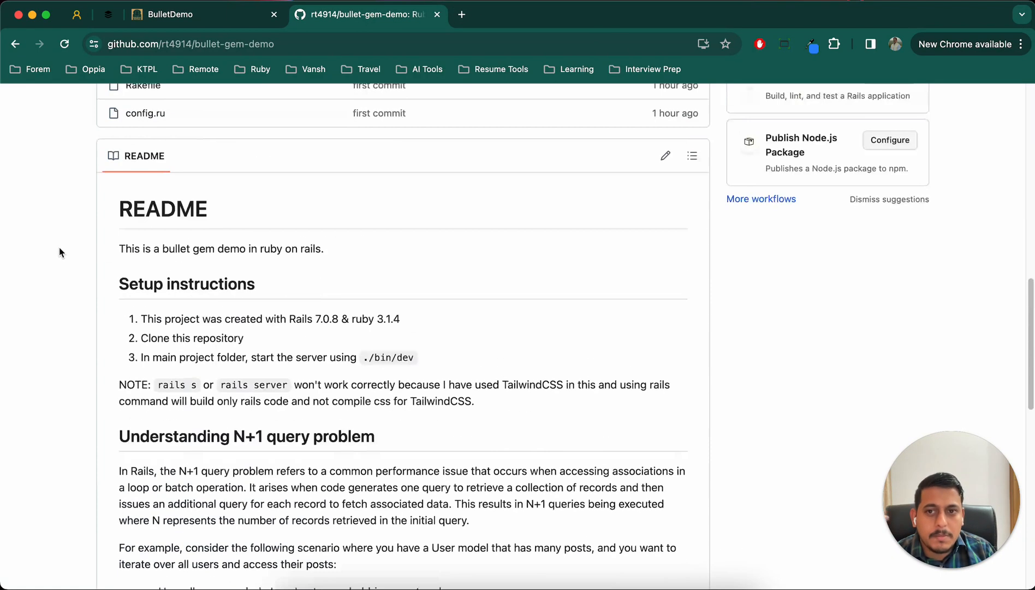
{"action": "scroll", "scroll_direction": "down", "scroll_amount": 3}
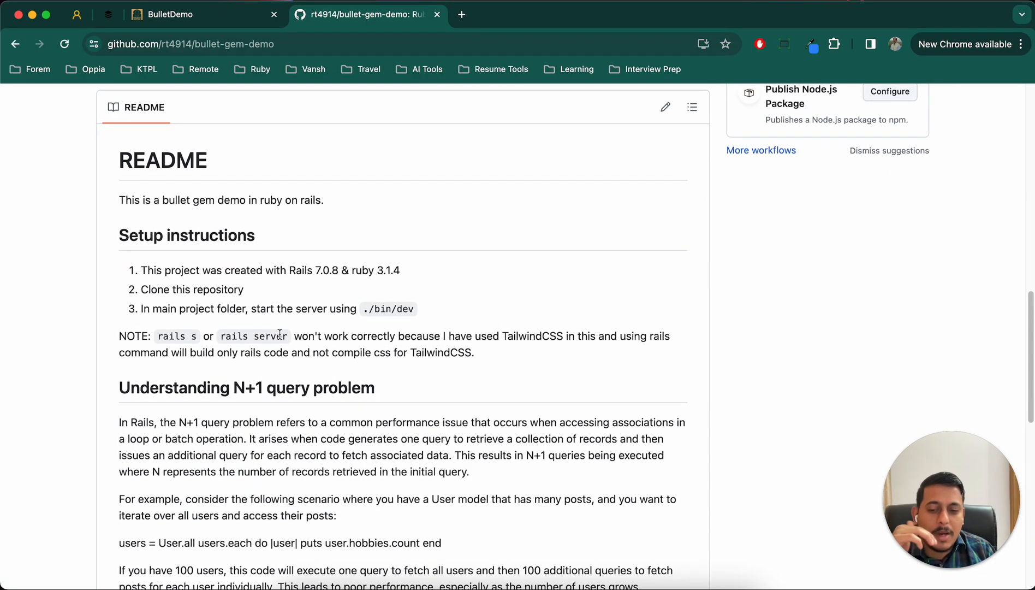
{"action": "scroll", "scroll_direction": "down", "scroll_amount": 3}
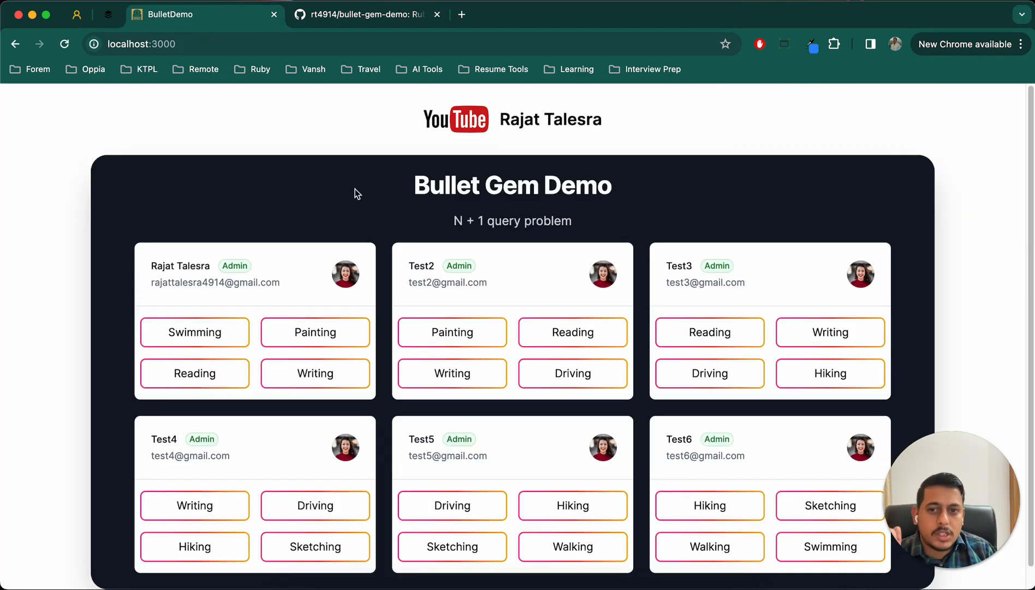
{"action": "mouse_move", "coordinate": [22, 231]}
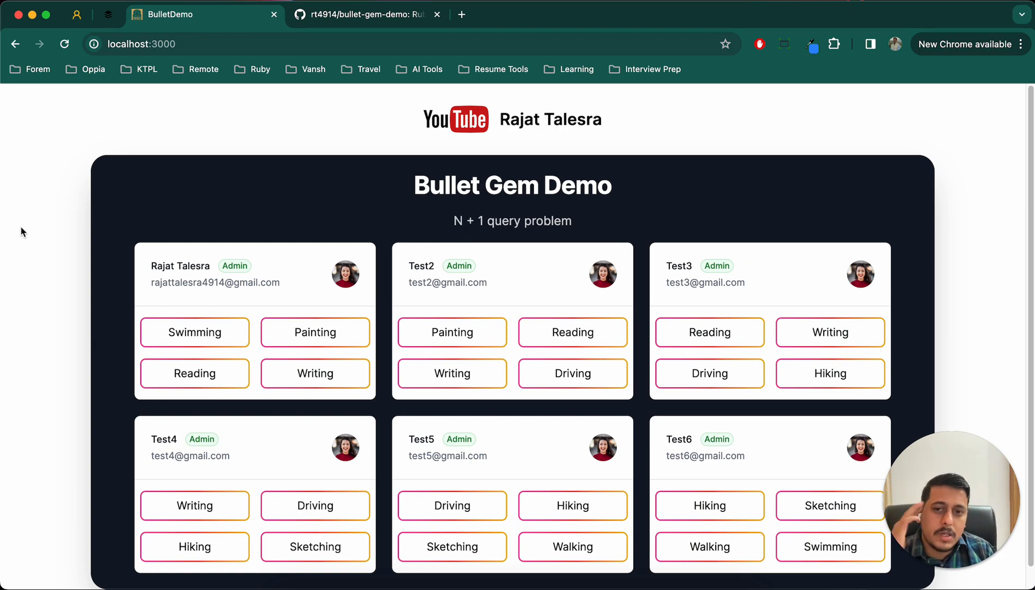
{"action": "scroll", "scroll_direction": "down", "scroll_amount": 3}
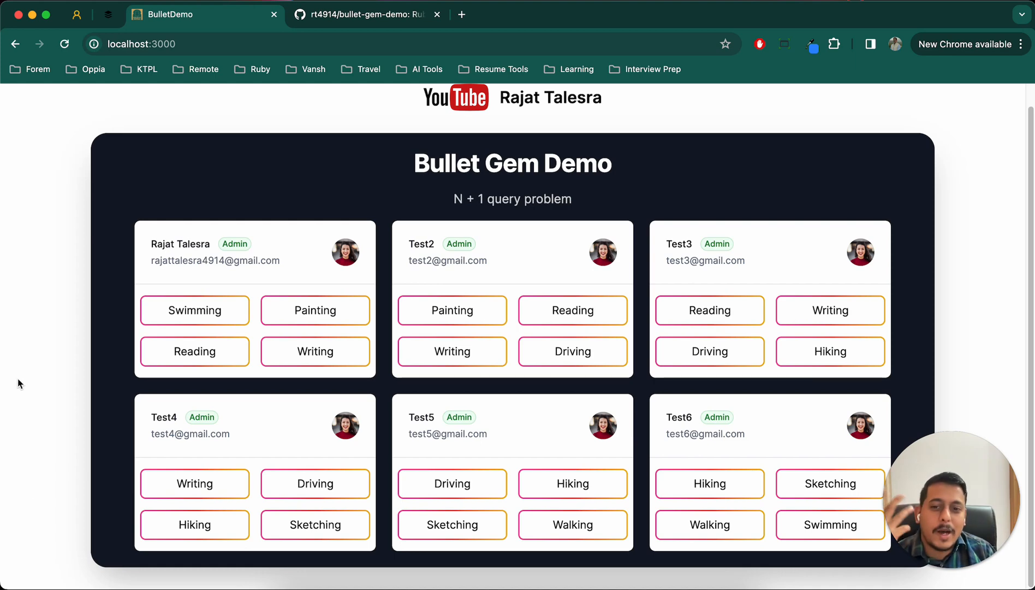
{"action": "mouse_move", "coordinate": [7, 357]}
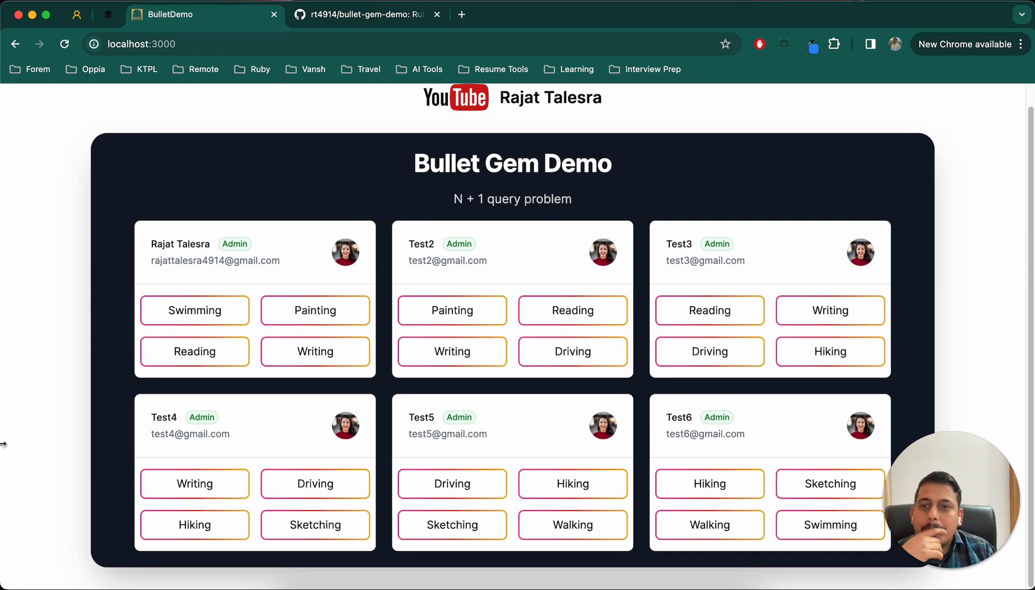
{"action": "mouse_move", "coordinate": [447, 63]}
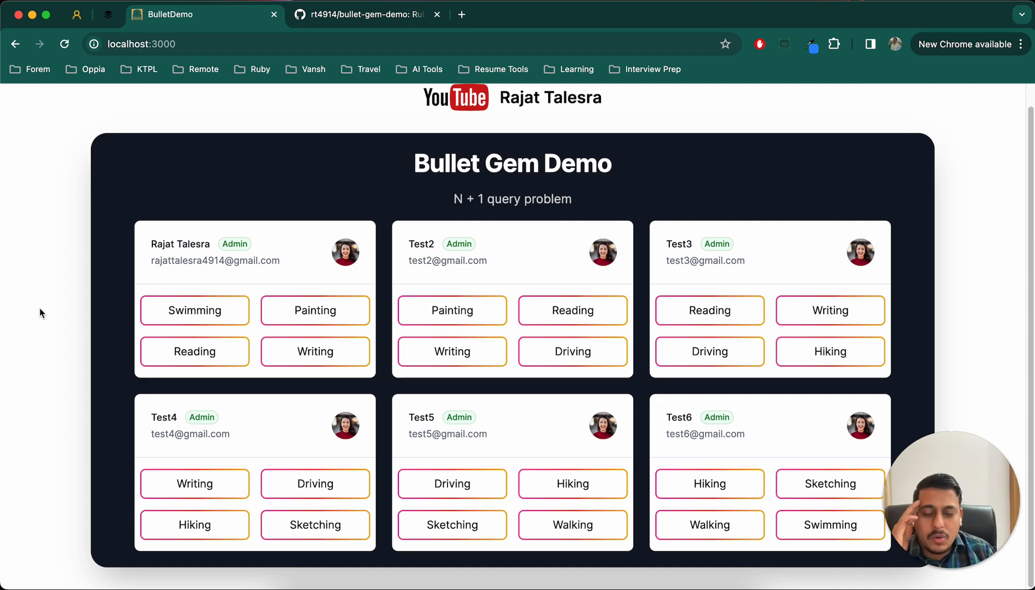
{"action": "mouse_move", "coordinate": [72, 310]}
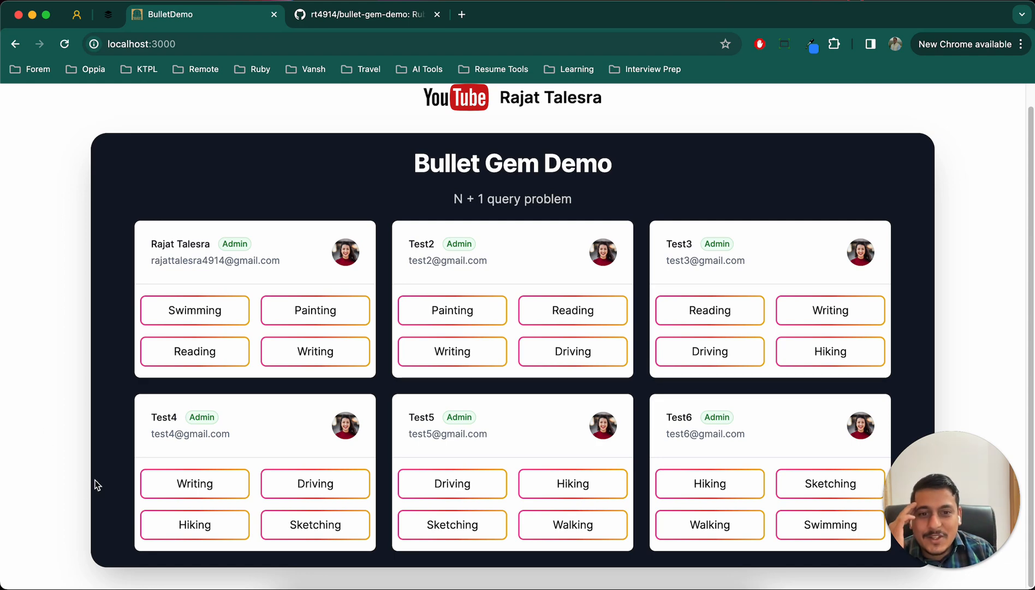
{"action": "mouse_move", "coordinate": [14, 489]}
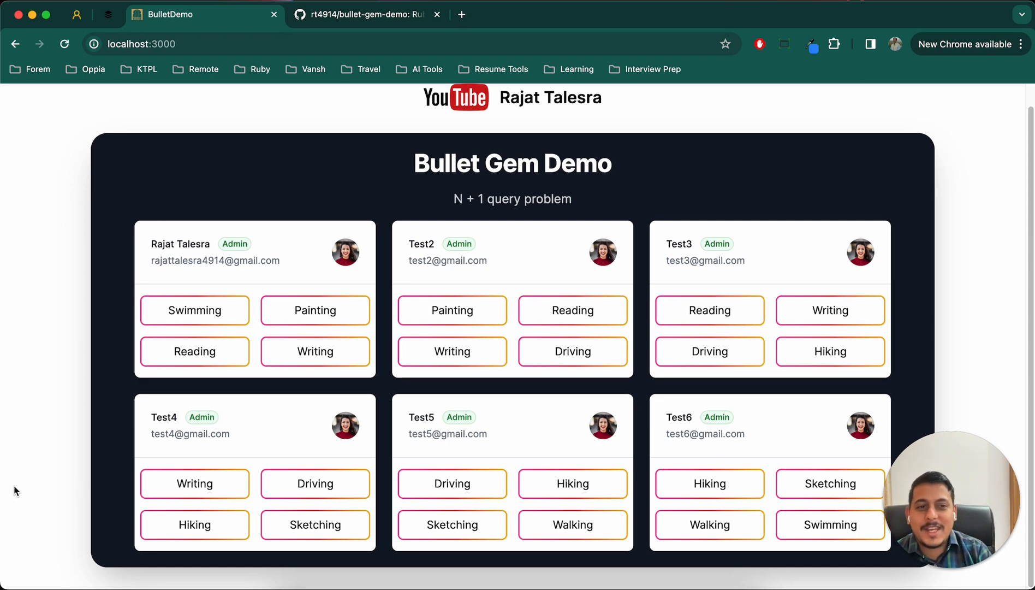